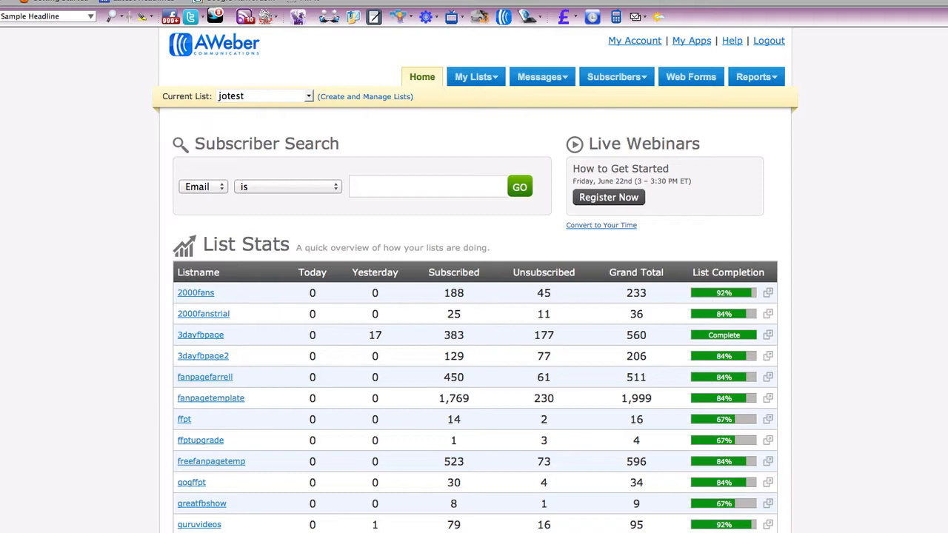
Step: Go to the jotest list's Broadcast Messages page from the Messages menu
left_click(541, 77)
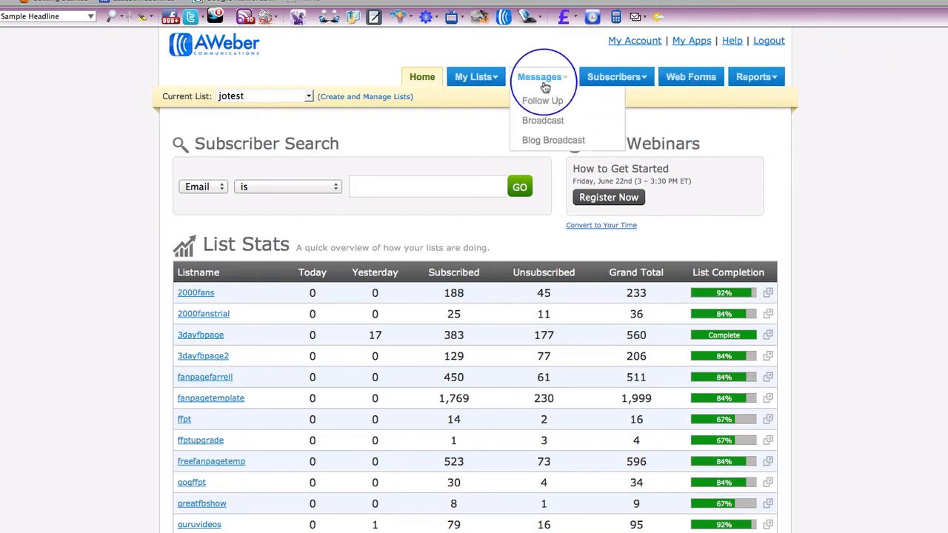
mouse_move(543, 120)
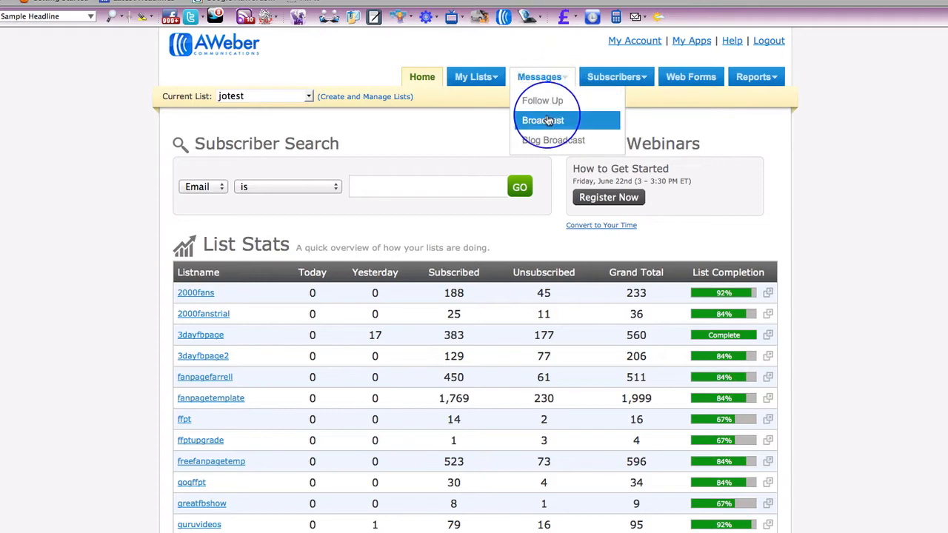
left_click(543, 120)
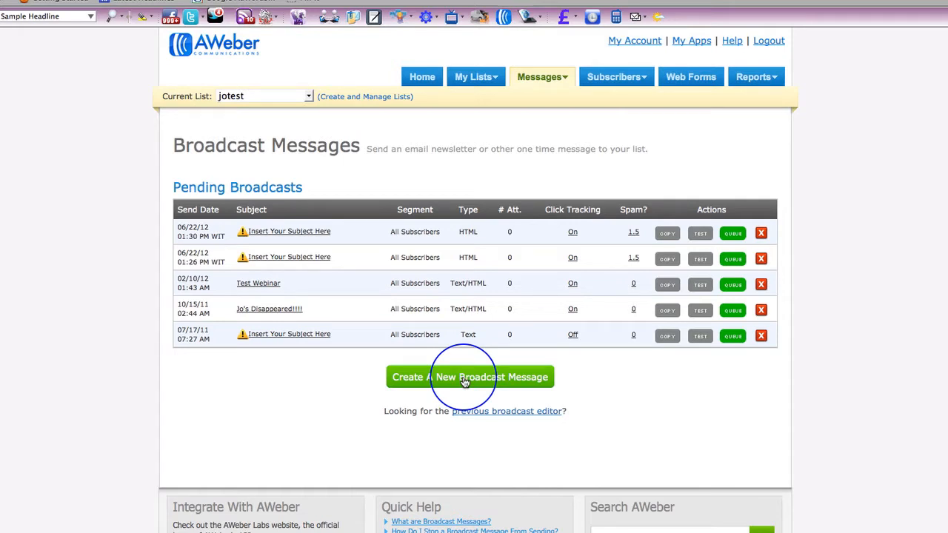
Step: Create a broadcast with subject 'Hi [First Name], Test Email for Video' using Personalize
left_click(470, 377)
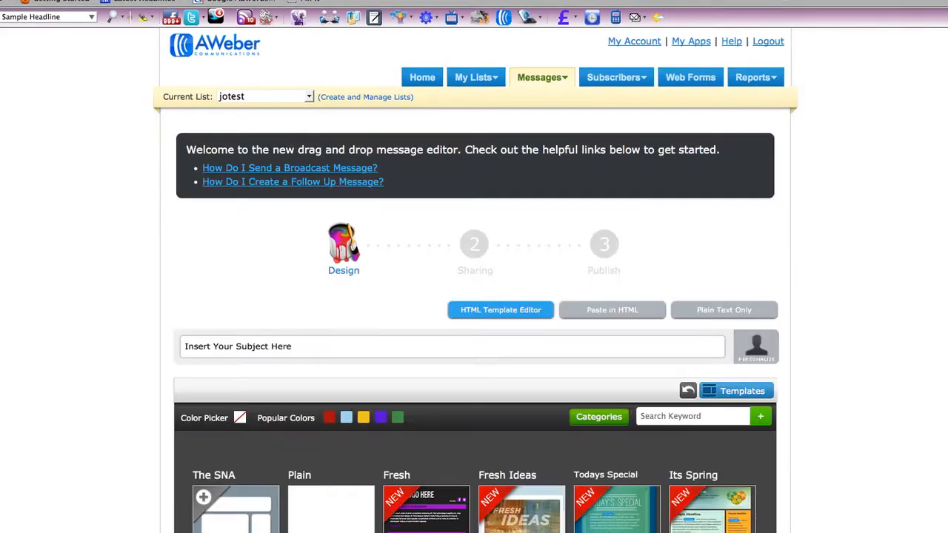
scroll("down", 3)
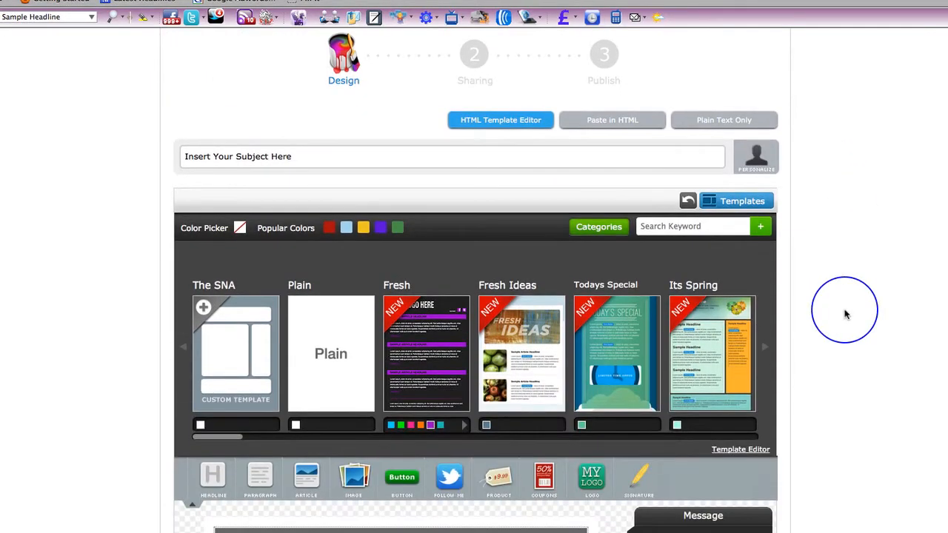
scroll("down", 3)
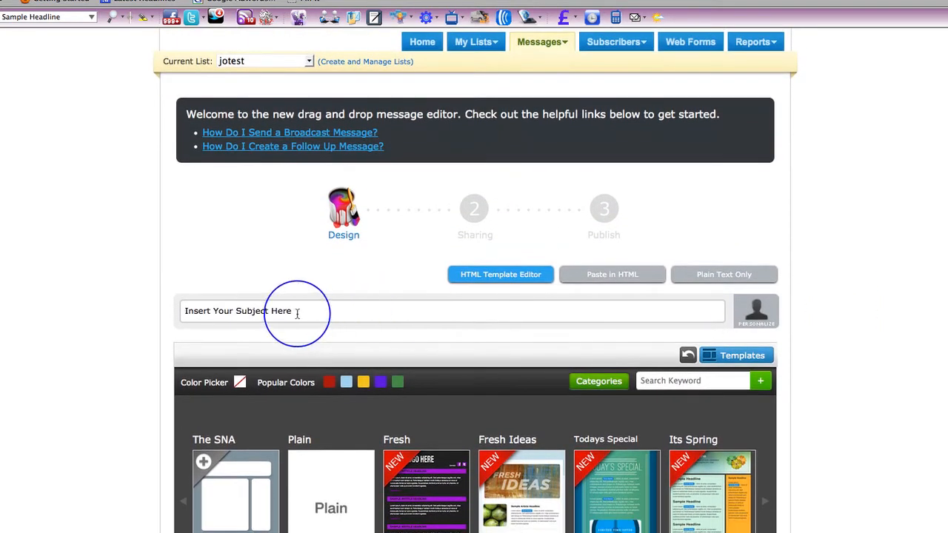
type("Hi")
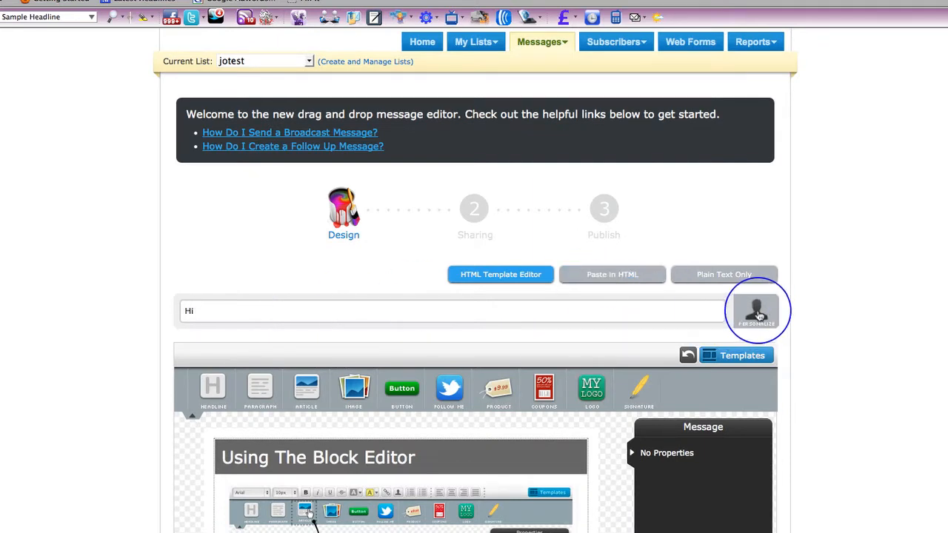
left_click(757, 311)
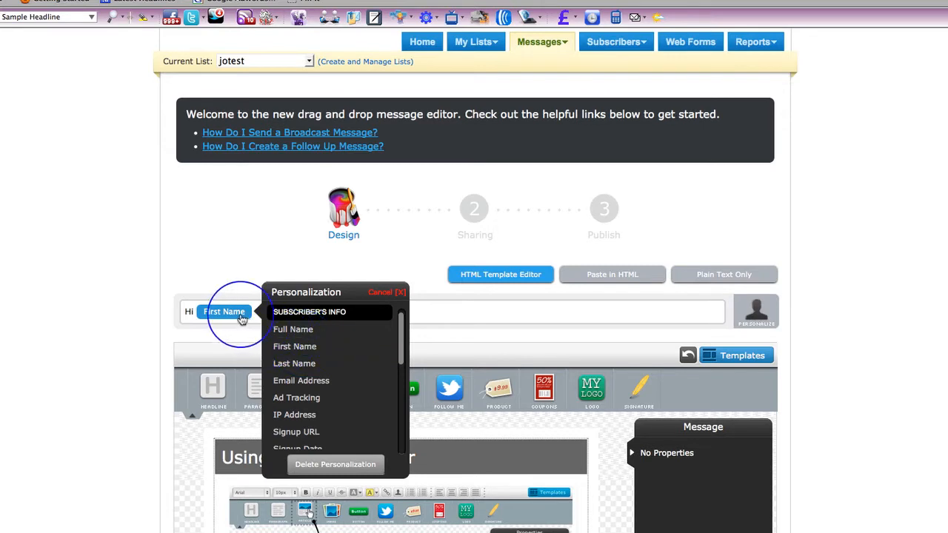
mouse_move(337, 311)
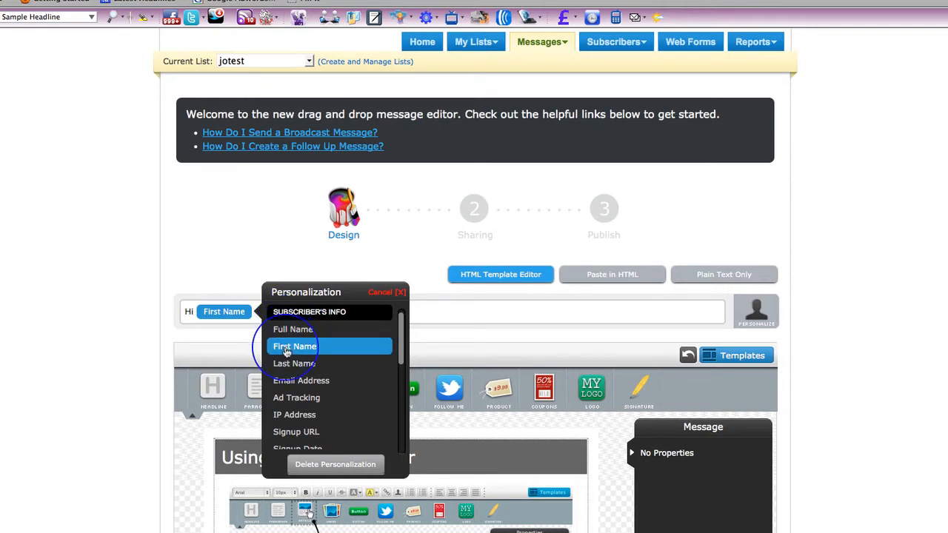
left_click(295, 346)
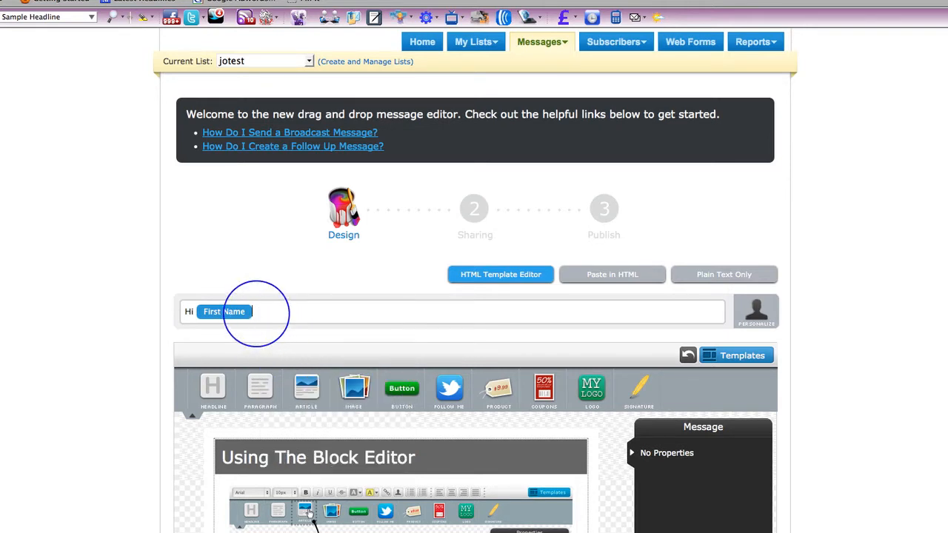
type(", Test")
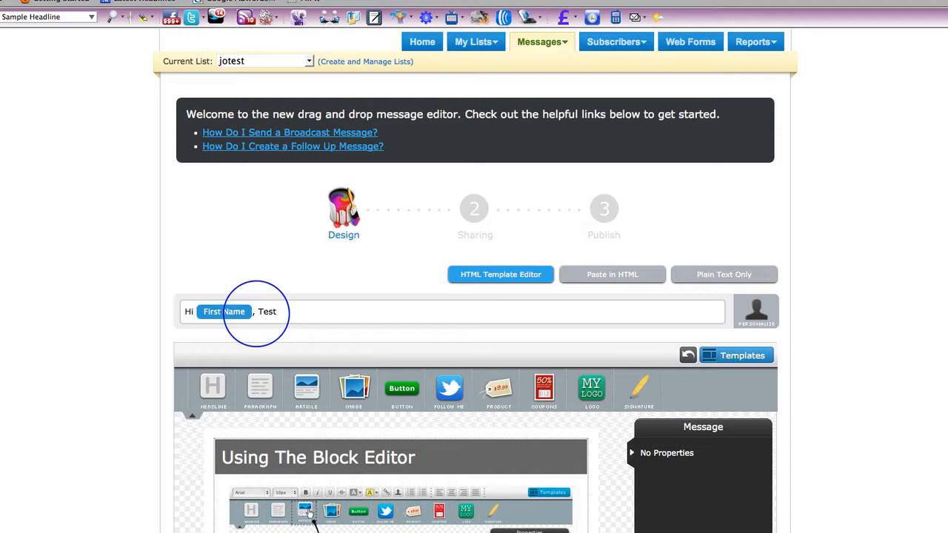
type("Email for V")
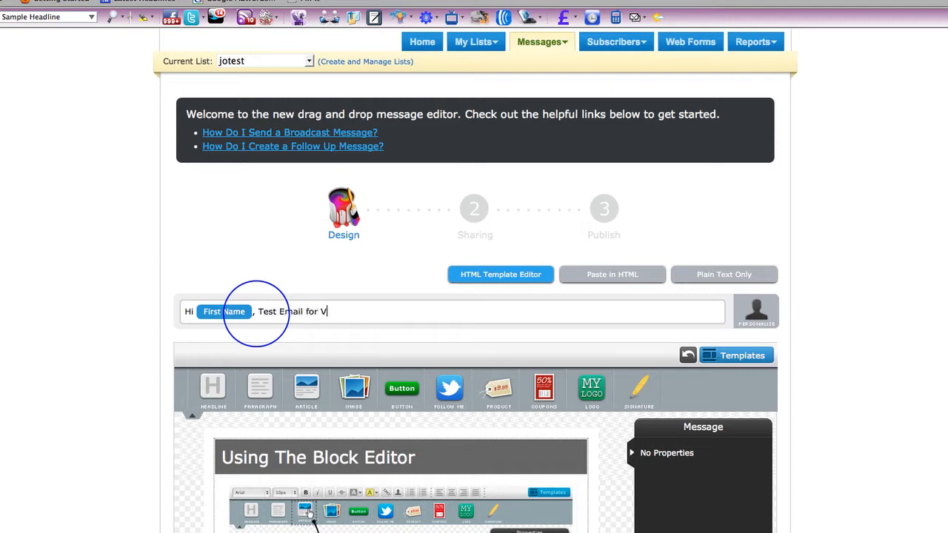
type("ideo")
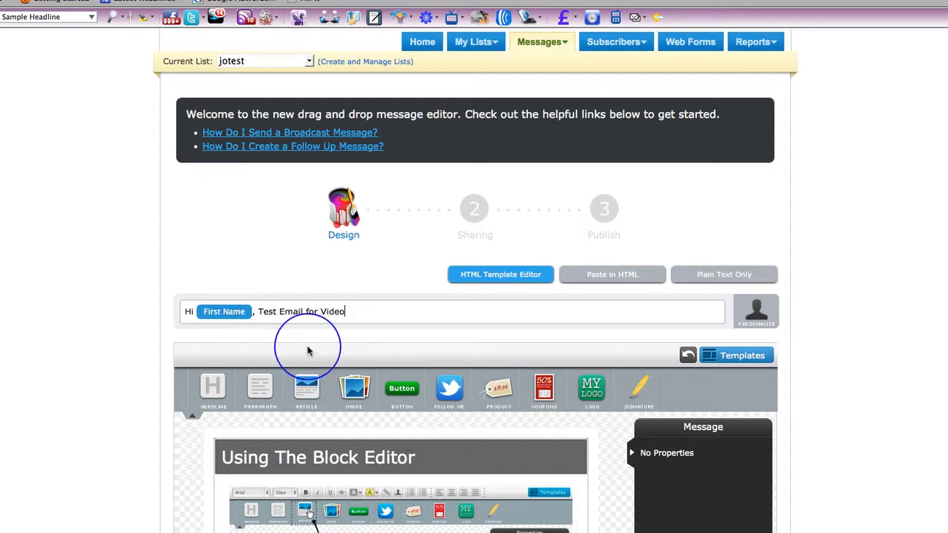
scroll("down", 3)
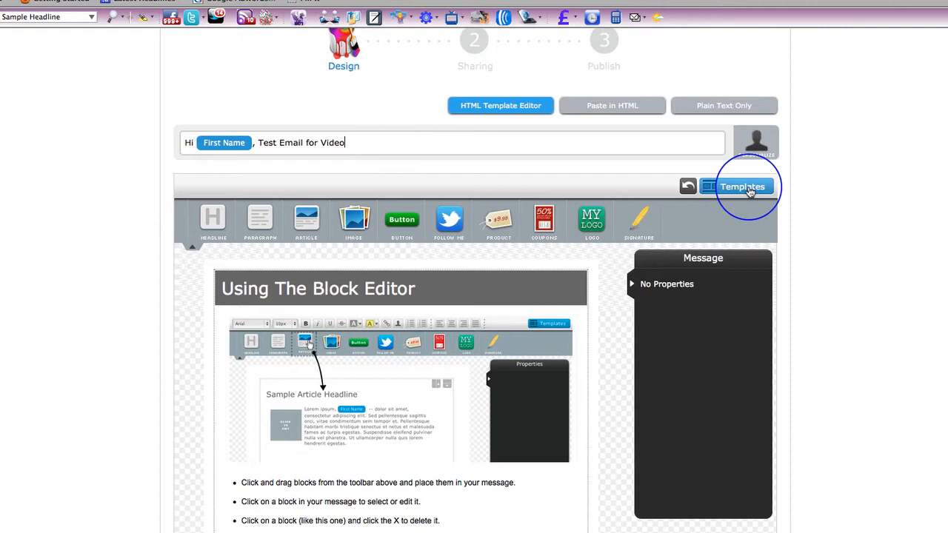
Step: Browse the message template gallery, then close it, keeping the starter content
left_click(742, 186)
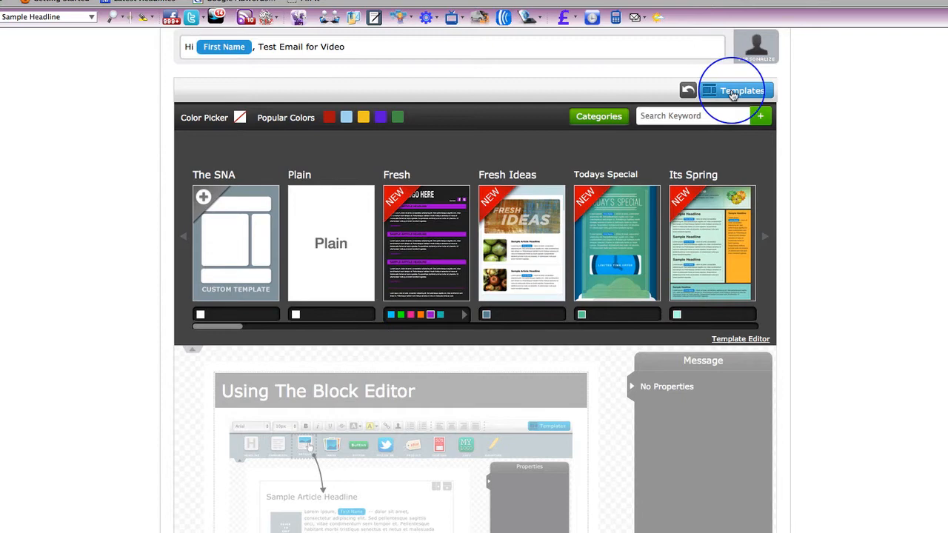
left_click(734, 90)
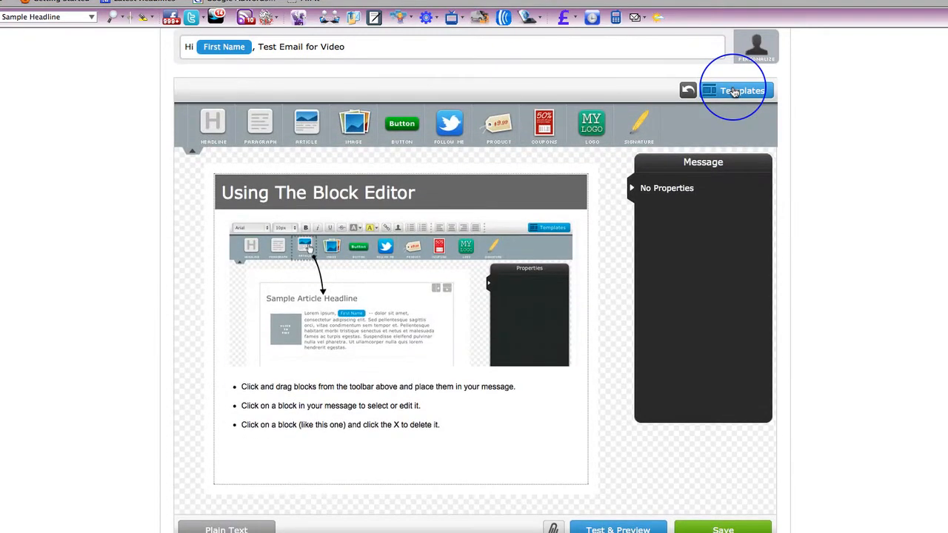
scroll("down", 3)
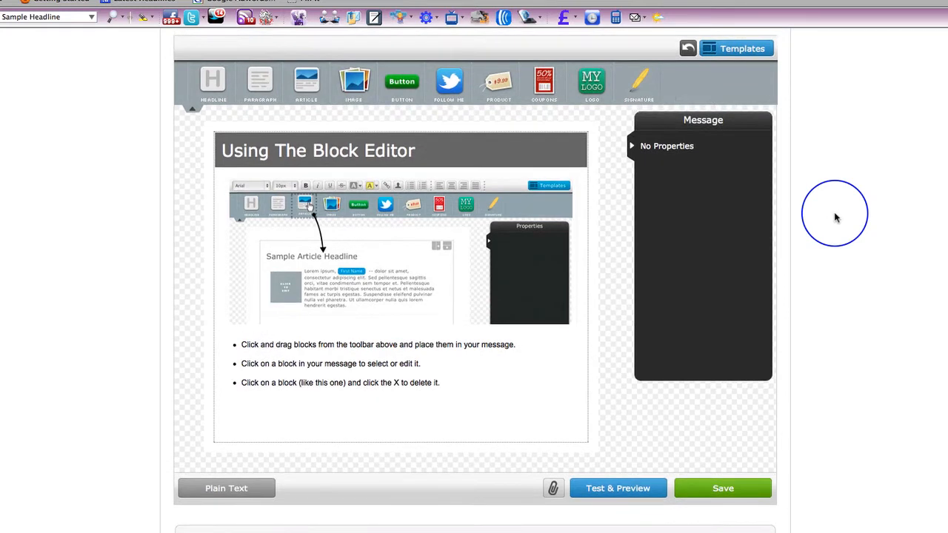
mouse_move(431, 150)
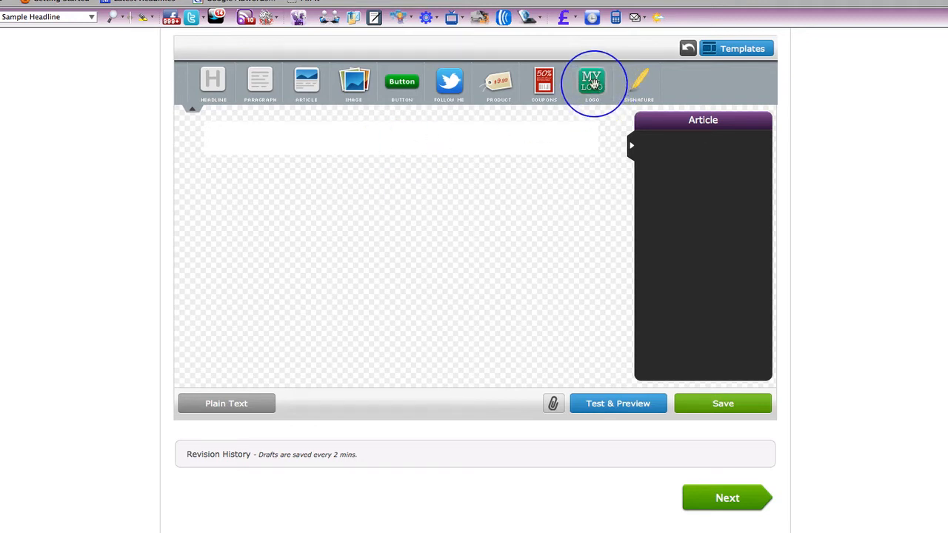
Step: Insert a Logo block and bring up the placeholder's Image URL field
left_click(592, 81)
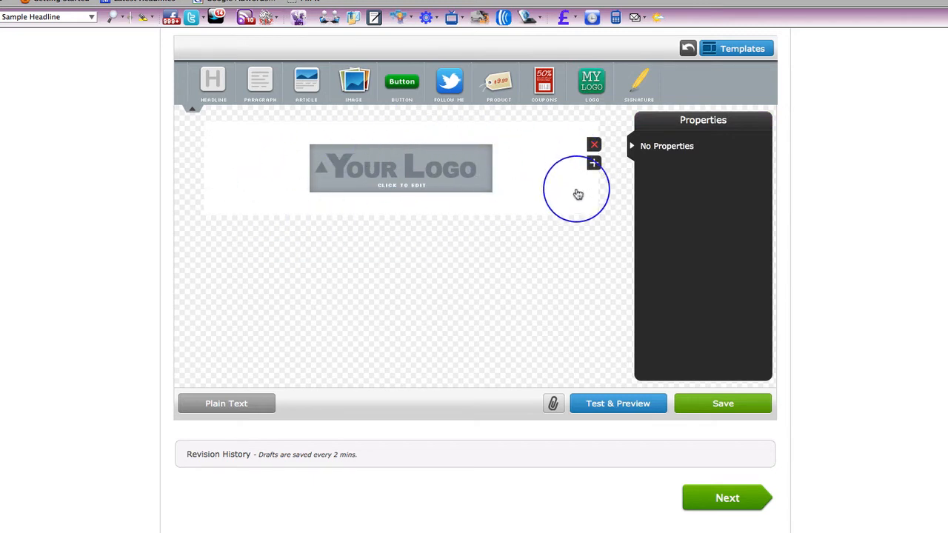
left_click(401, 168)
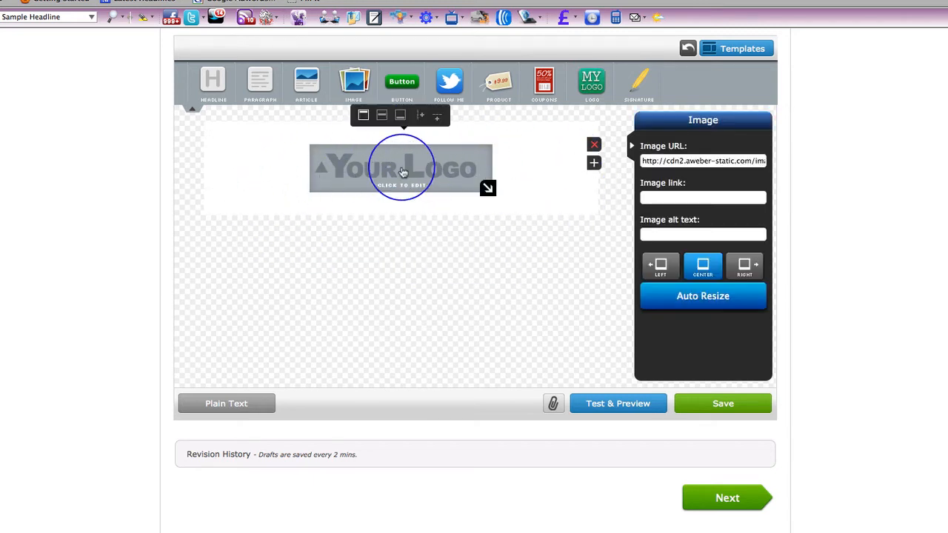
left_click(703, 161)
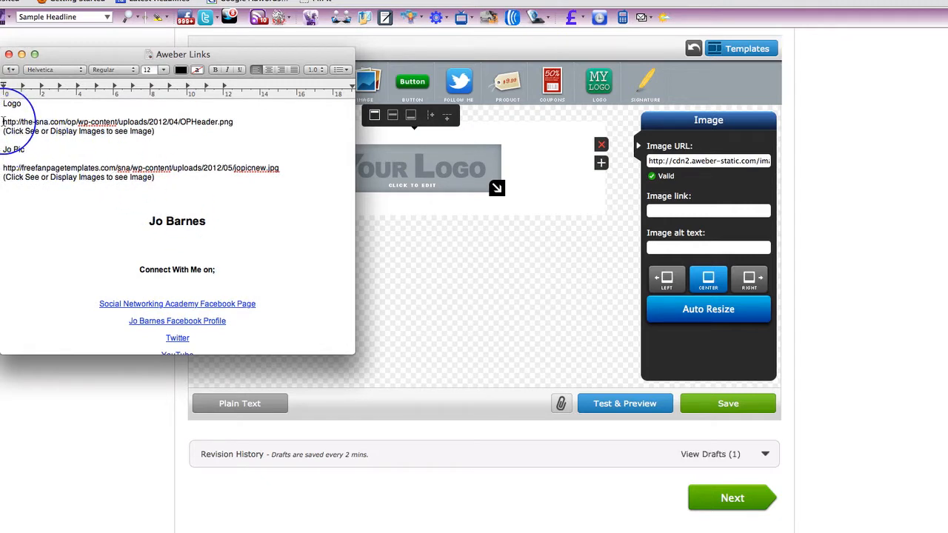
Step: Use the copied Social Networking Academy logo link and shrink the header image
triple_click(117, 121)
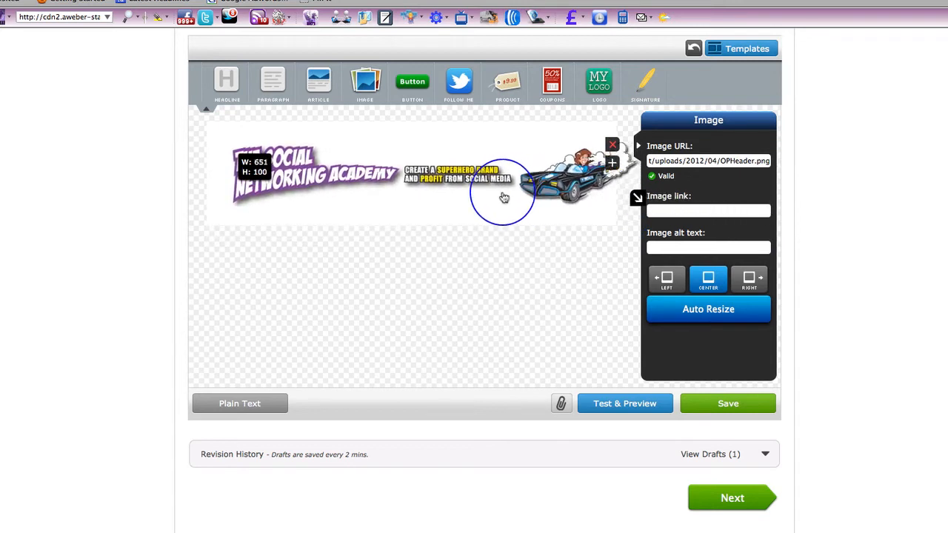
left_click_drag(612, 206, 592, 192)
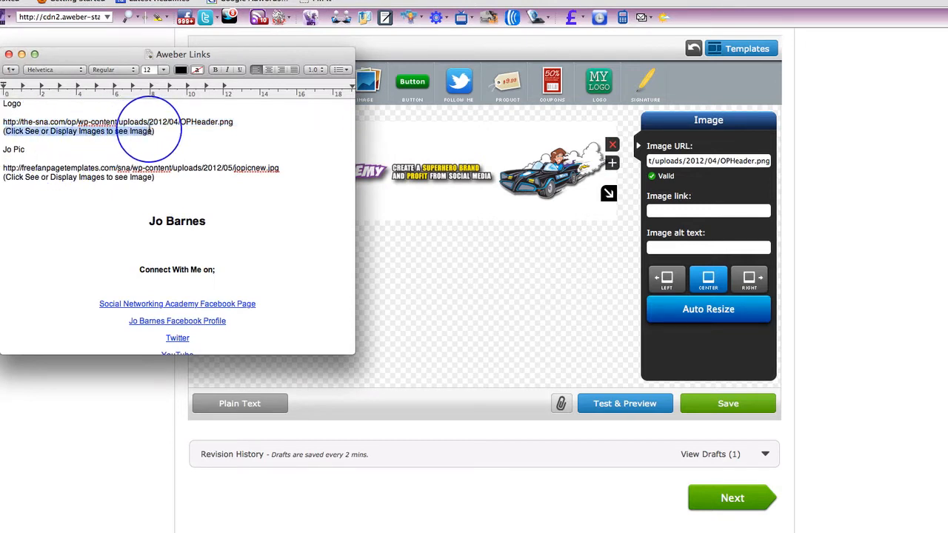
mouse_move(592, 234)
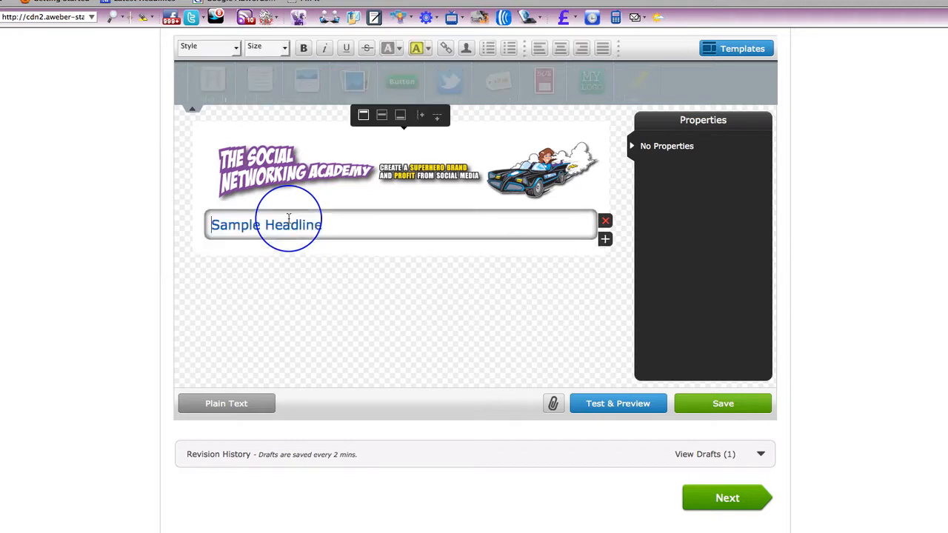
mouse_move(377, 220)
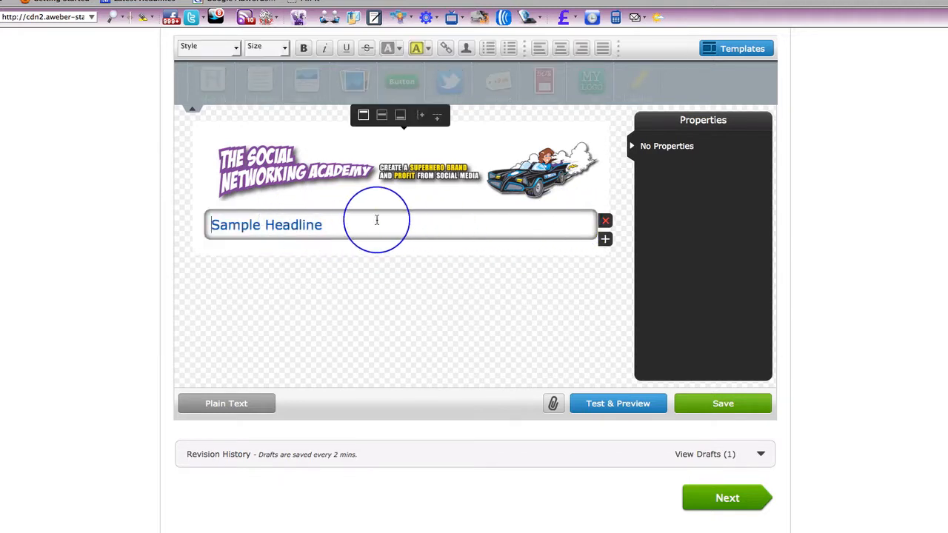
Step: Replace 'Sample Headline' with a bold, centered 'Welcome to The SNA'
double_click(267, 224)
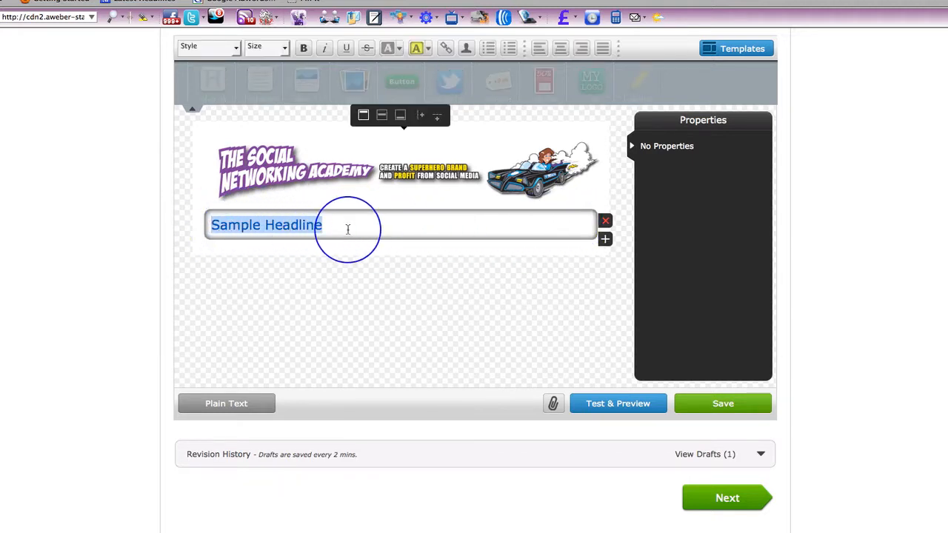
type("Welc")
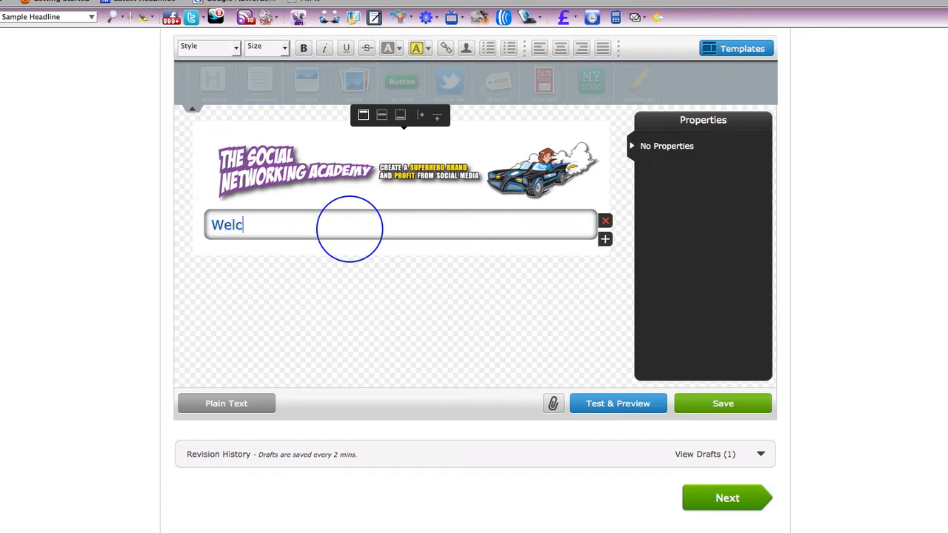
type("ome to")
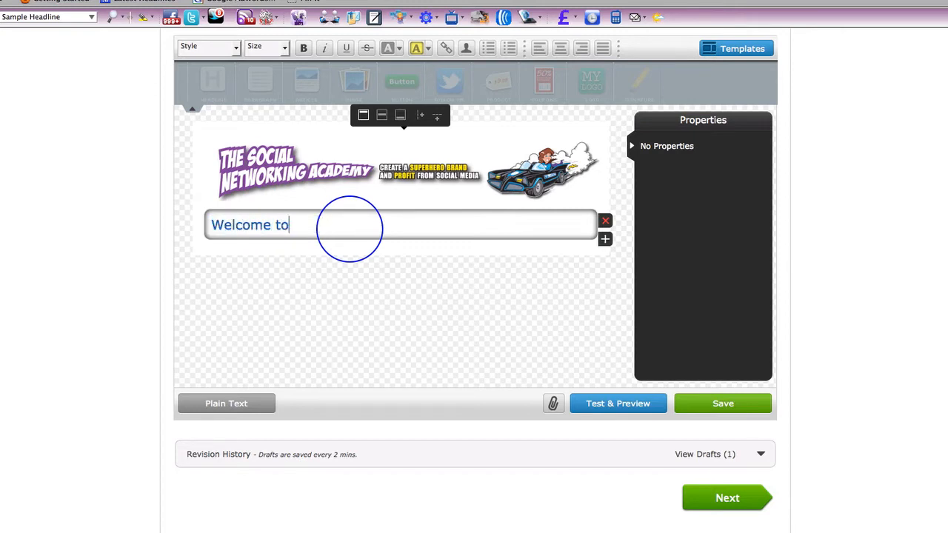
type("The SNA")
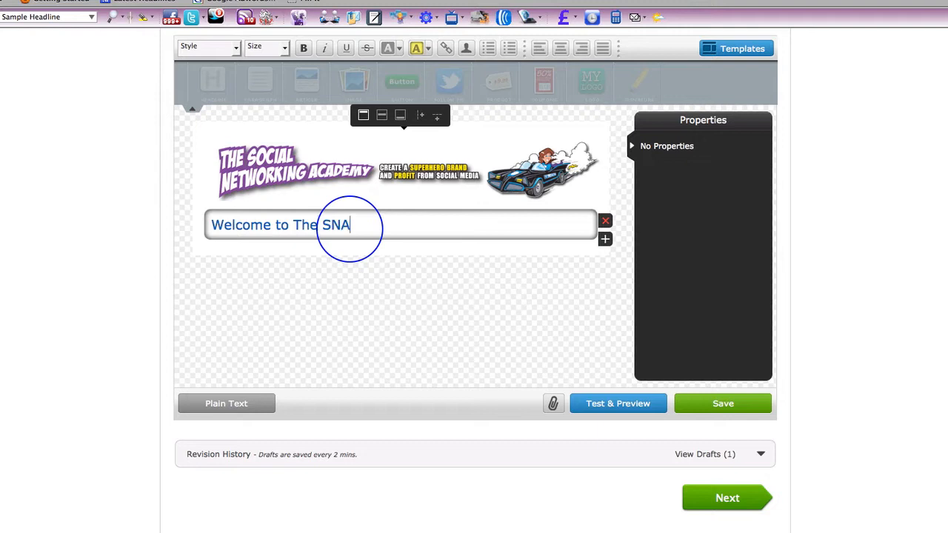
triple_click(280, 225)
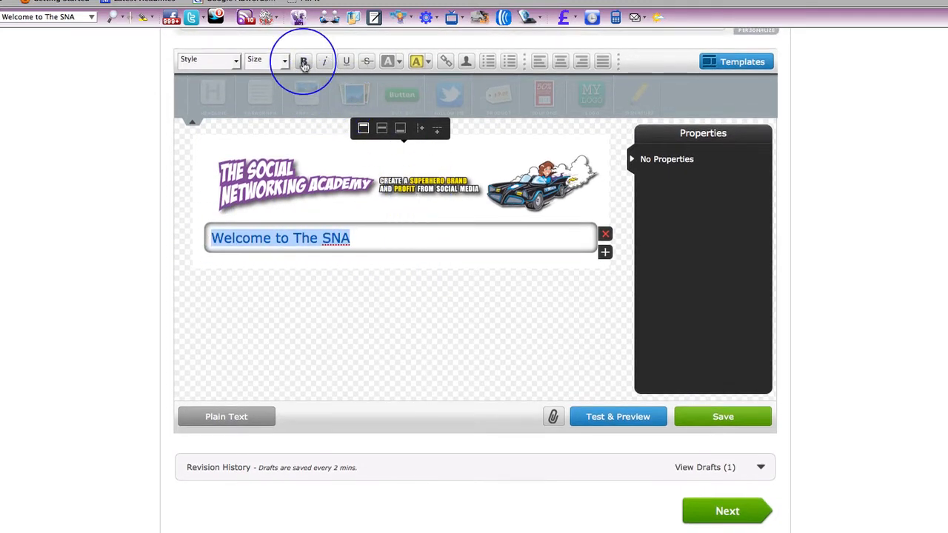
left_click(303, 61)
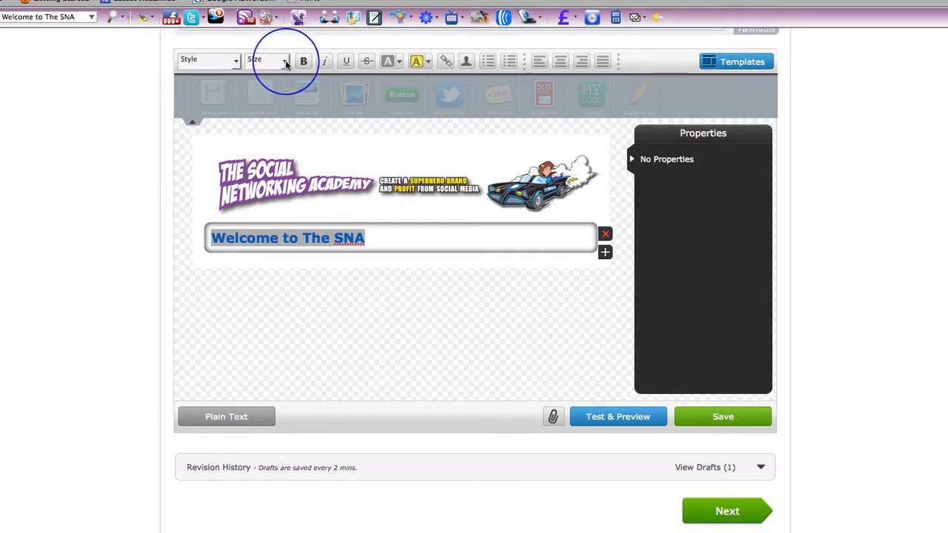
mouse_move(285, 63)
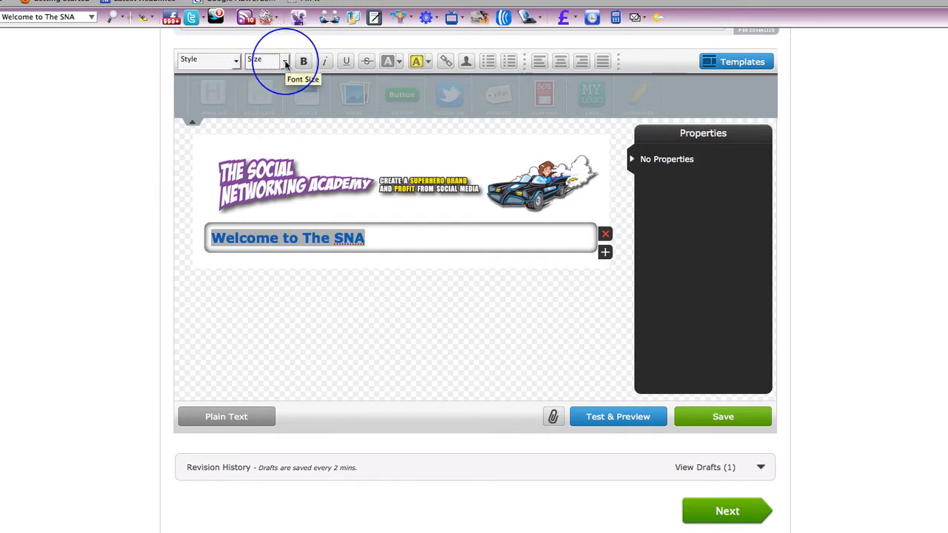
left_click(561, 60)
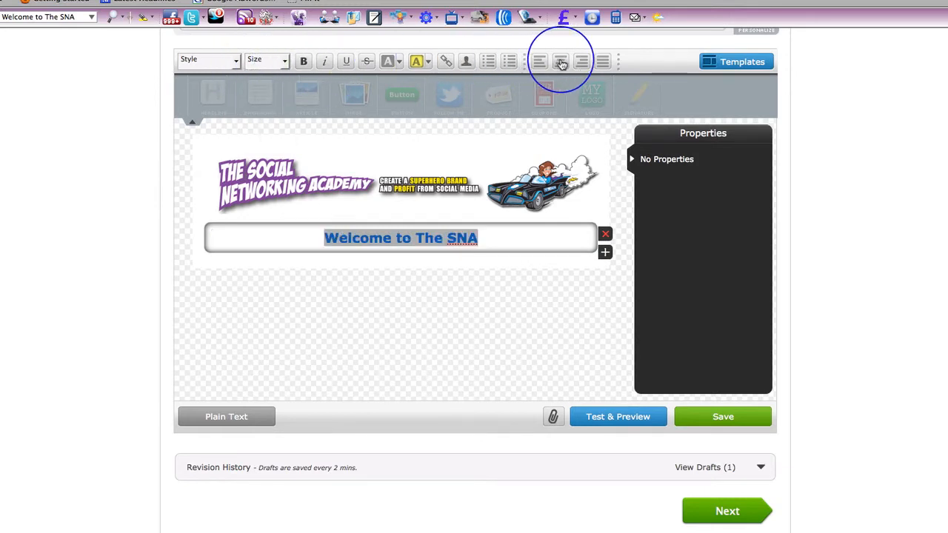
mouse_move(257, 80)
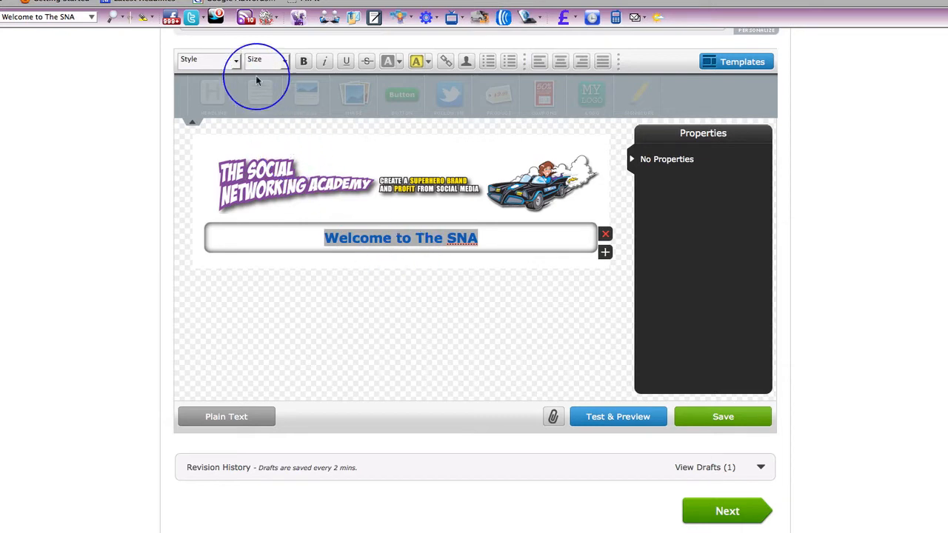
left_click(207, 59)
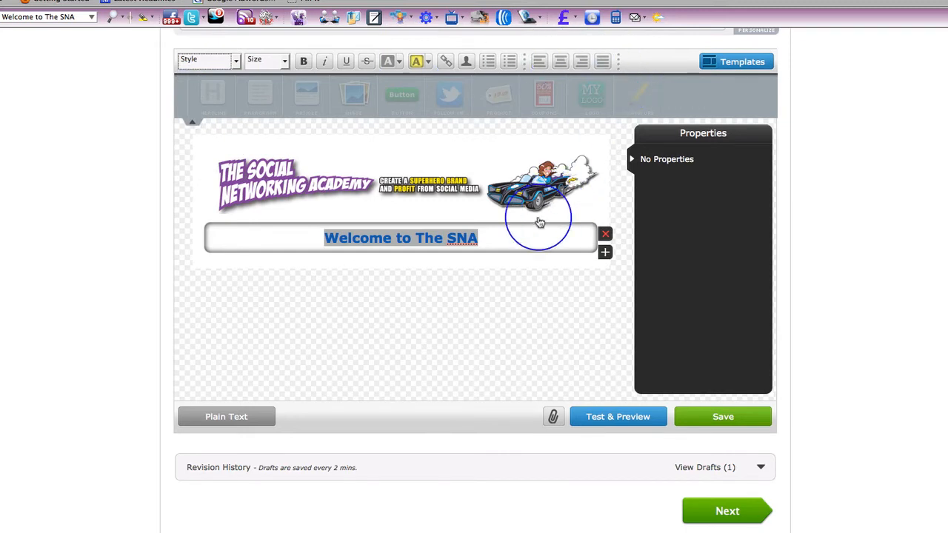
left_click(492, 238)
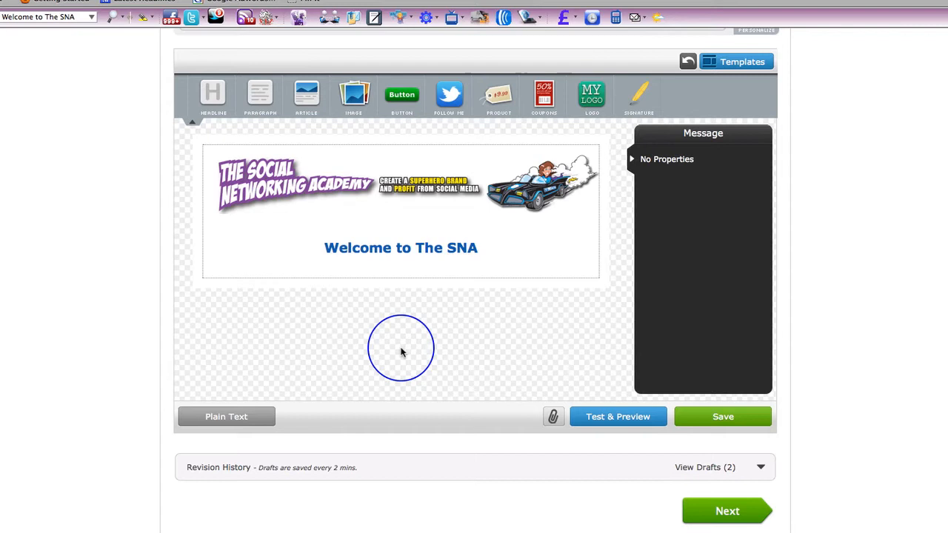
Step: Drop a Paragraph block below the headline and type the greeting, Test lines and 'Click Here'
scroll("up", 3)
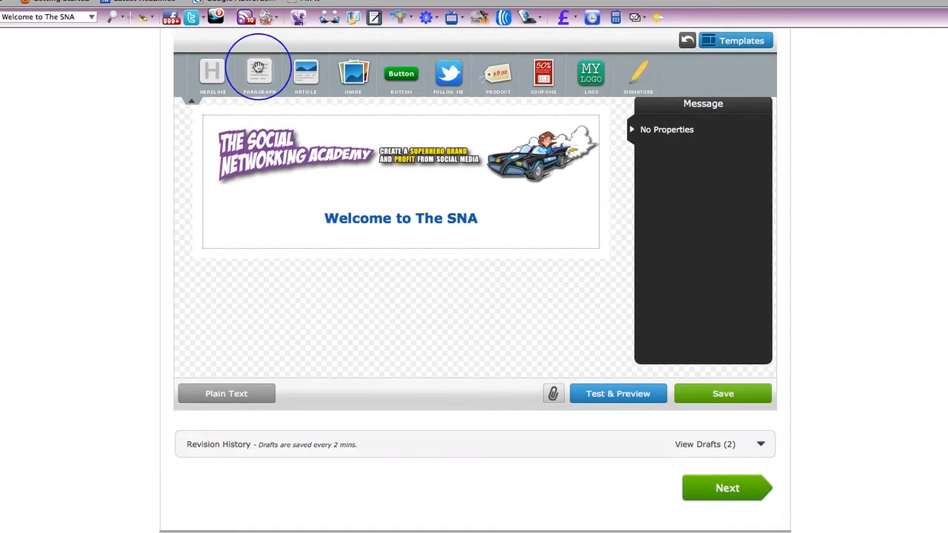
mouse_move(258, 73)
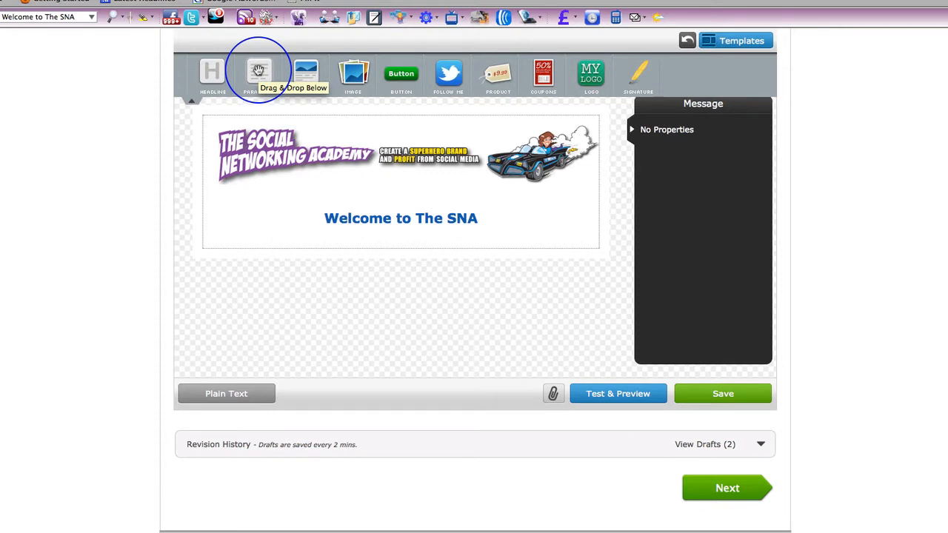
left_click_drag(258, 73, 383, 275)
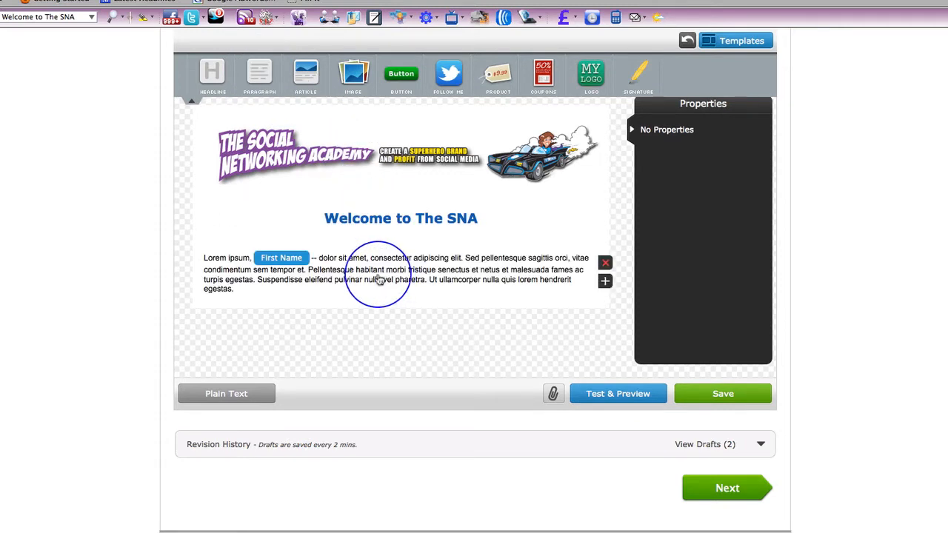
left_click(378, 274)
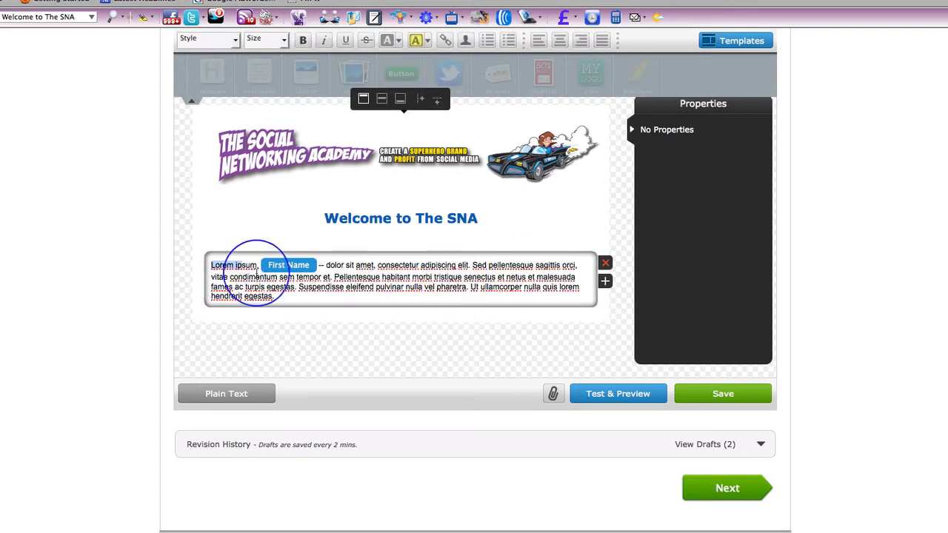
type("Hi First Name ,")
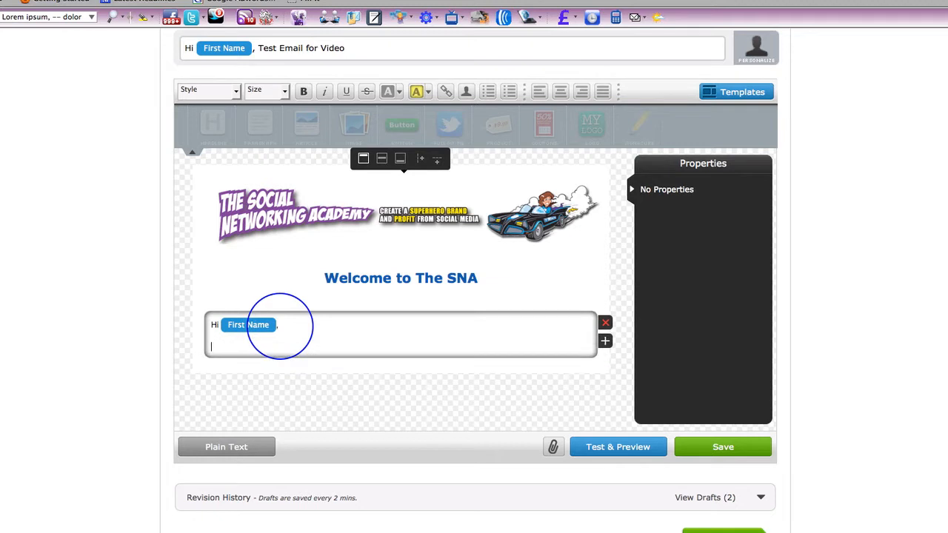
type("Test")
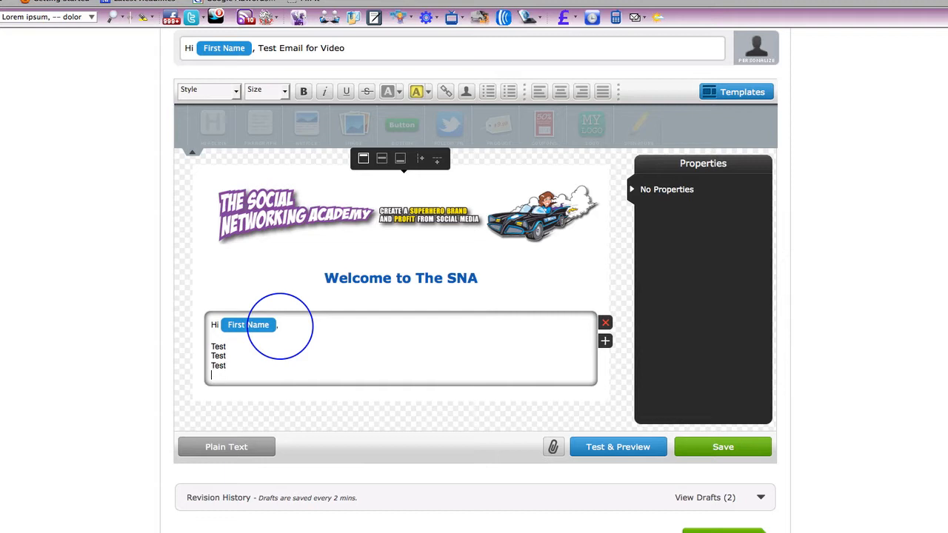
type("Click Here")
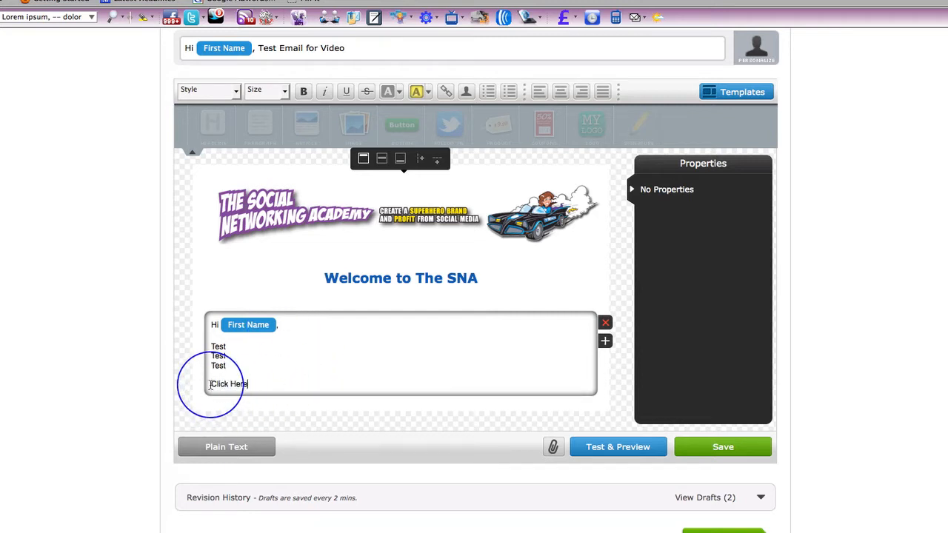
Step: Link the 'Click Here' text to google.com
double_click(228, 384)
type("http://www.")
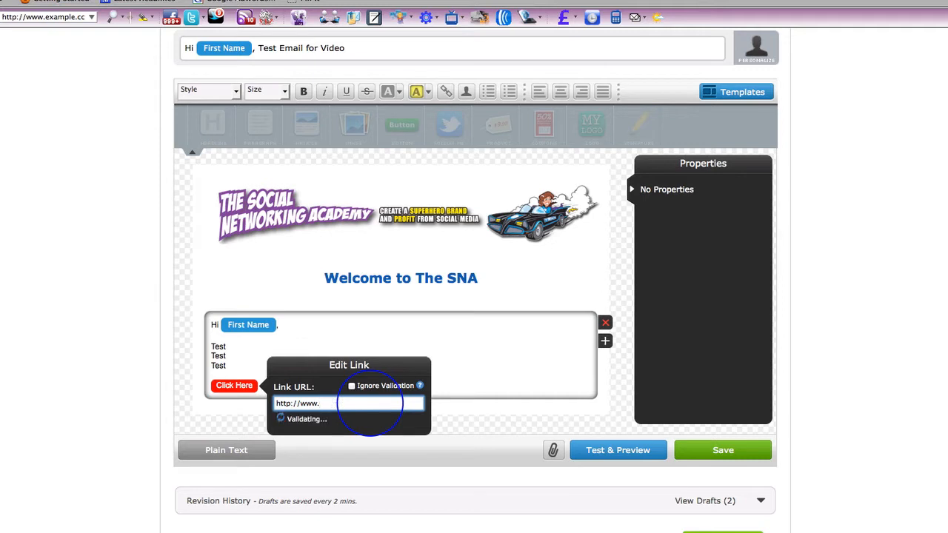
type("google.com")
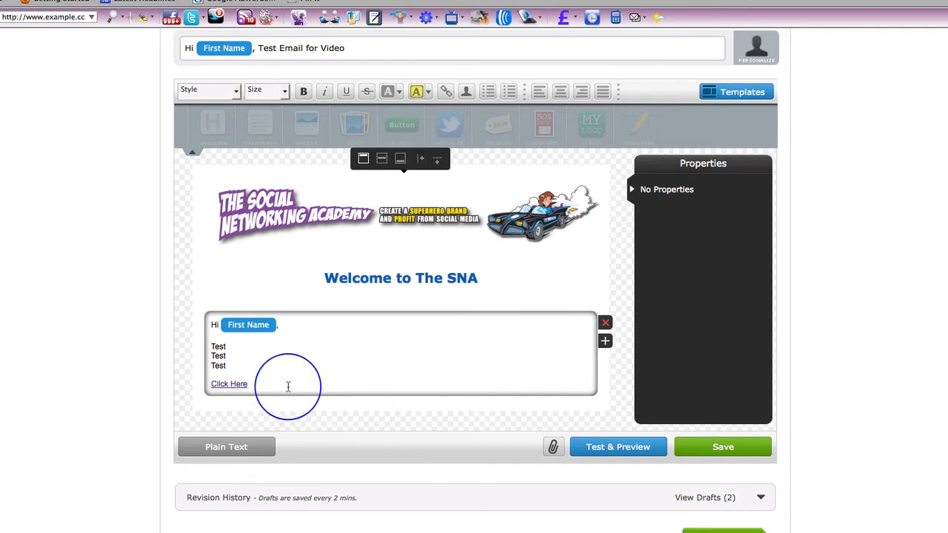
scroll("down", 3)
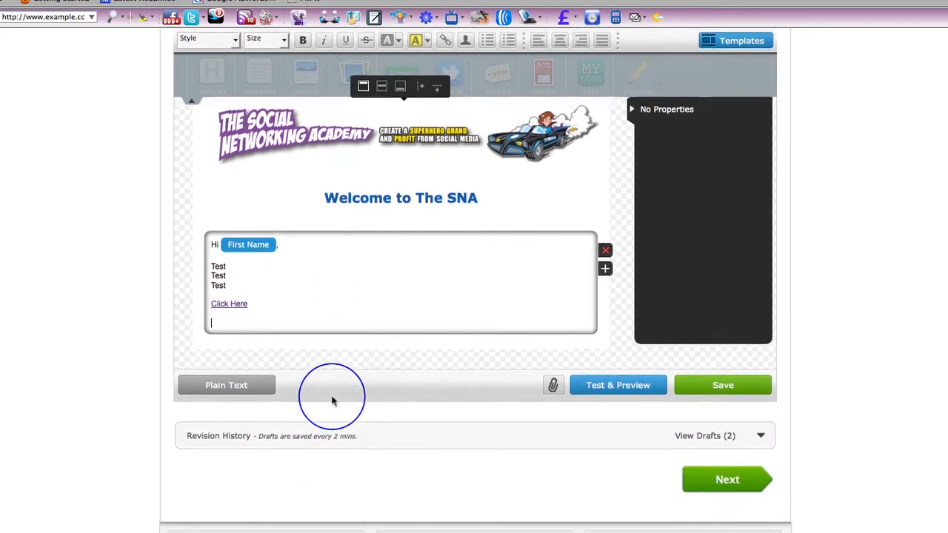
scroll("down", 3)
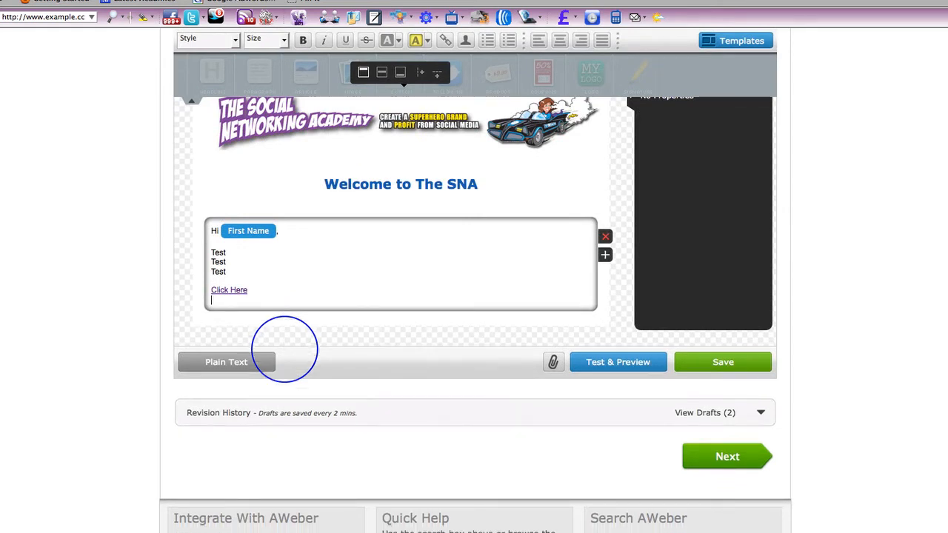
mouse_move(353, 285)
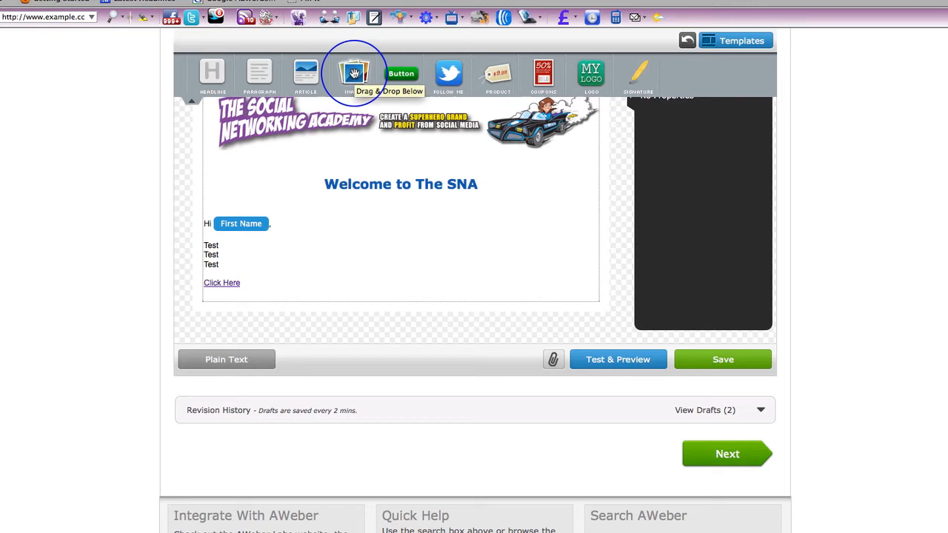
Step: Add an Image block below the link and set its alignment to Left
left_click_drag(356, 74, 281, 348)
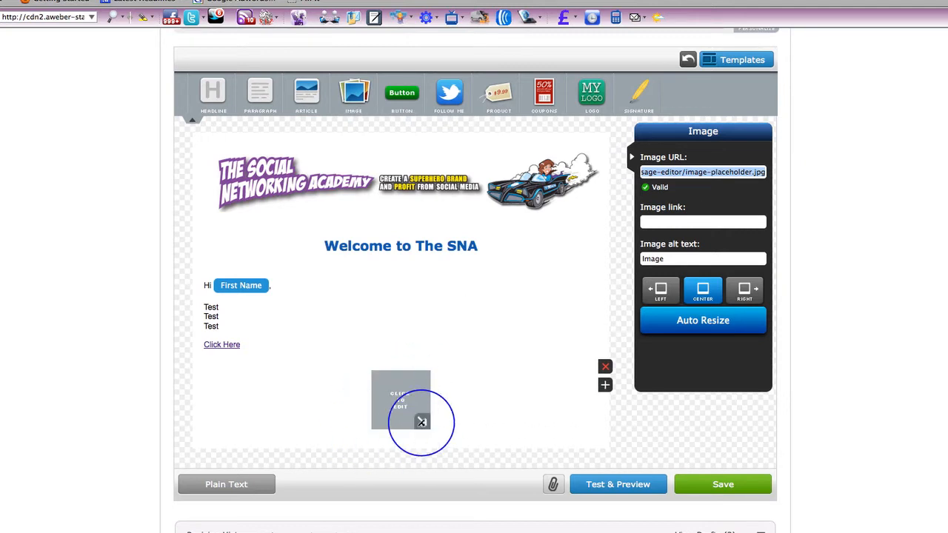
left_click(660, 290)
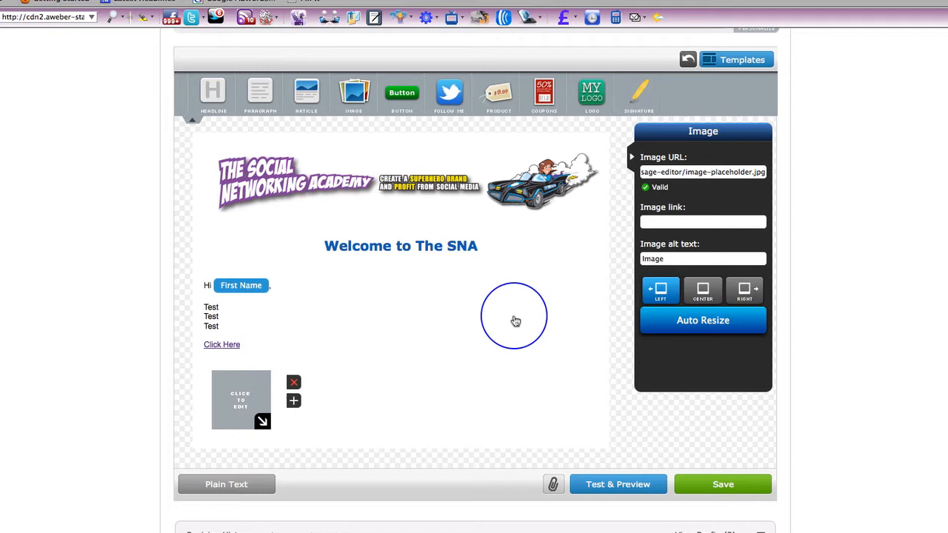
left_click(702, 291)
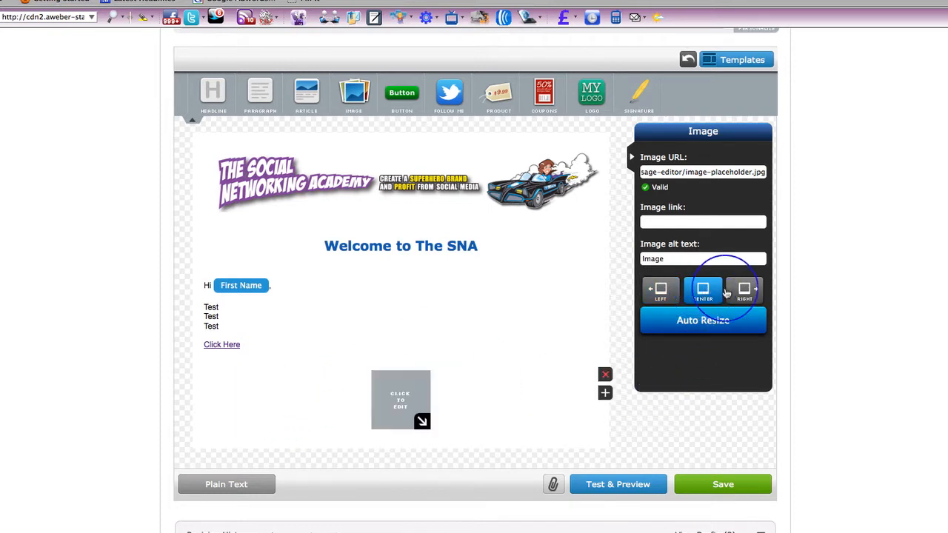
left_click(659, 289)
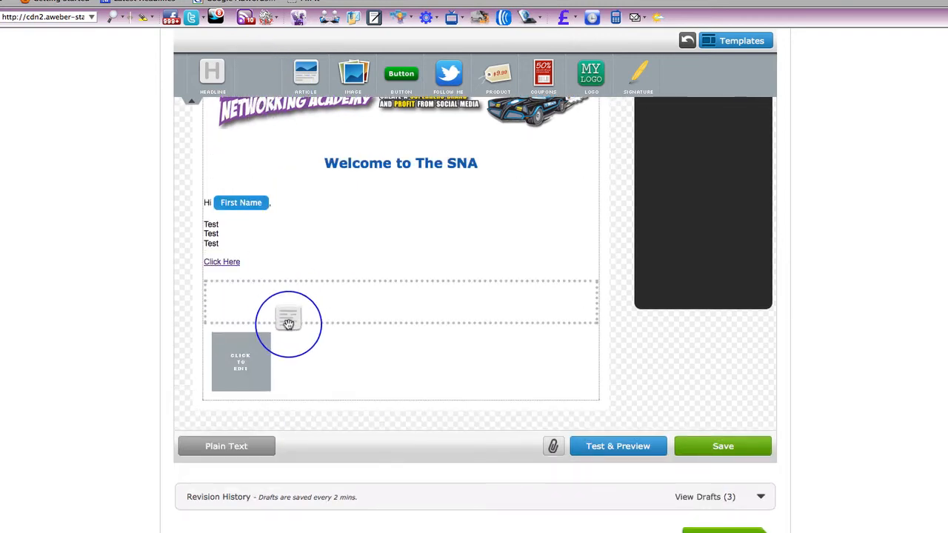
Step: Drop a lorem ipsum Paragraph block beneath the image placeholder
left_click(288, 317)
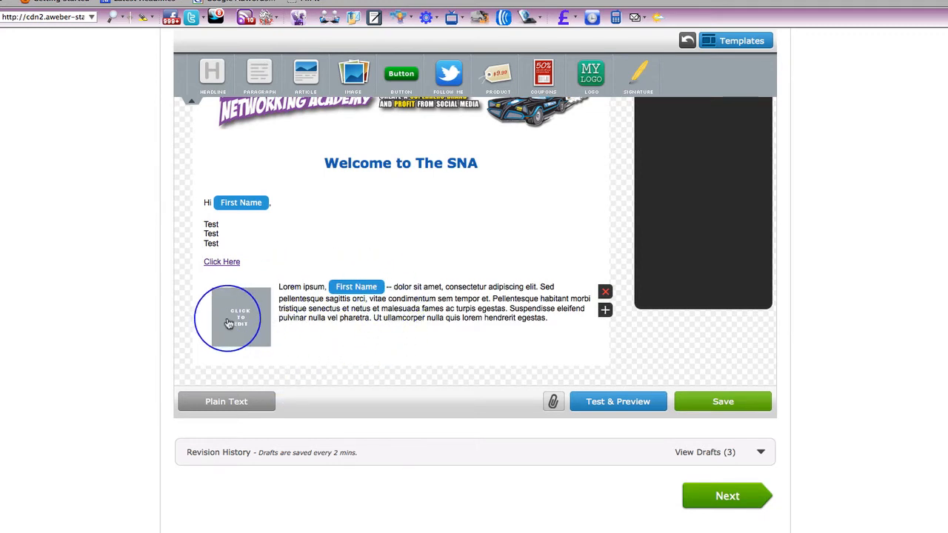
mouse_move(480, 329)
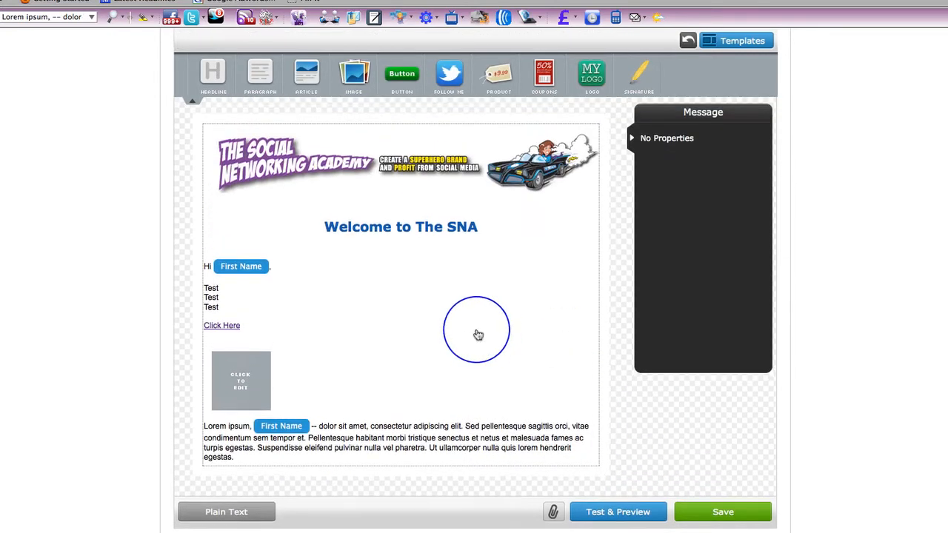
scroll("down", 3)
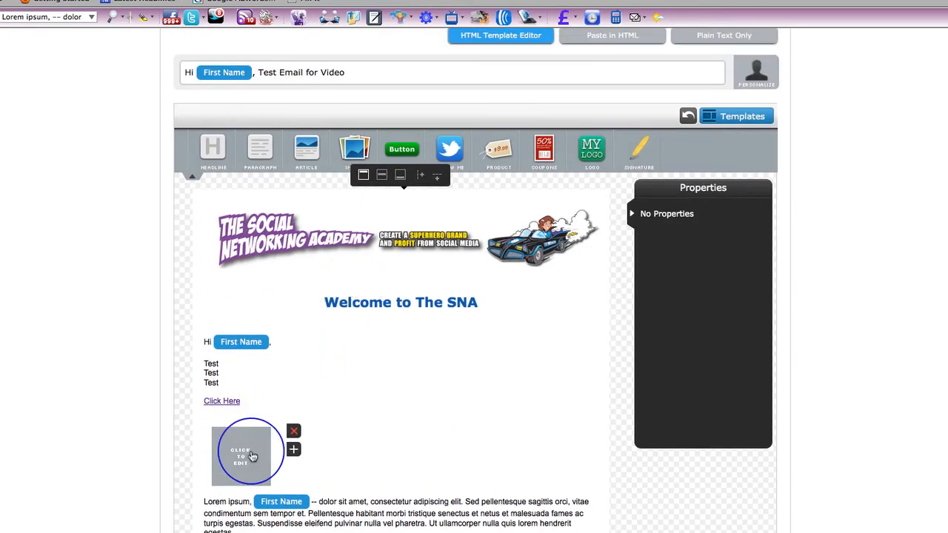
left_click(249, 452)
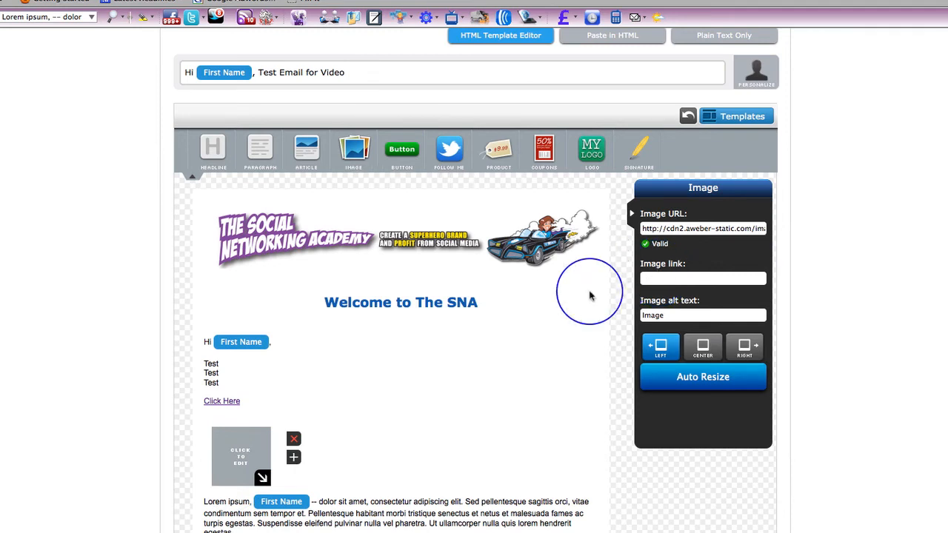
scroll("down", 3)
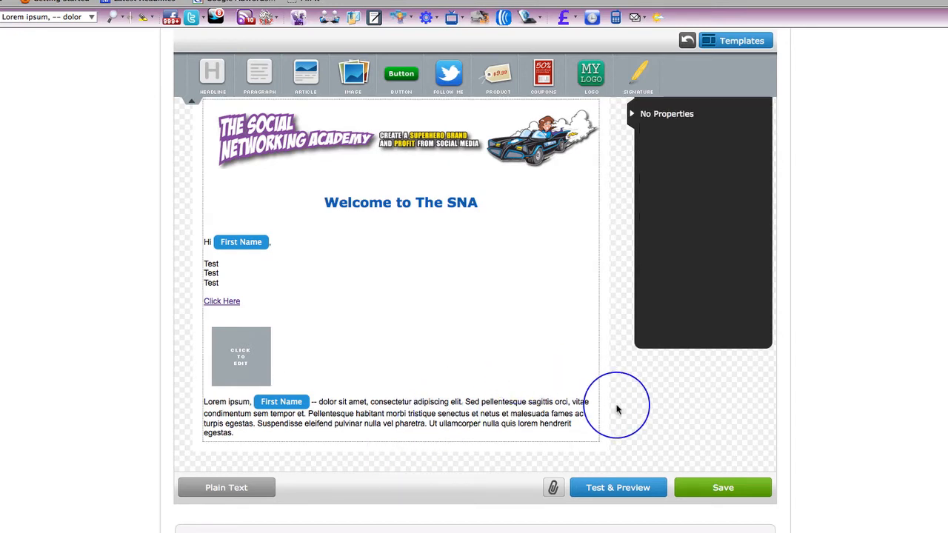
scroll("down", 3)
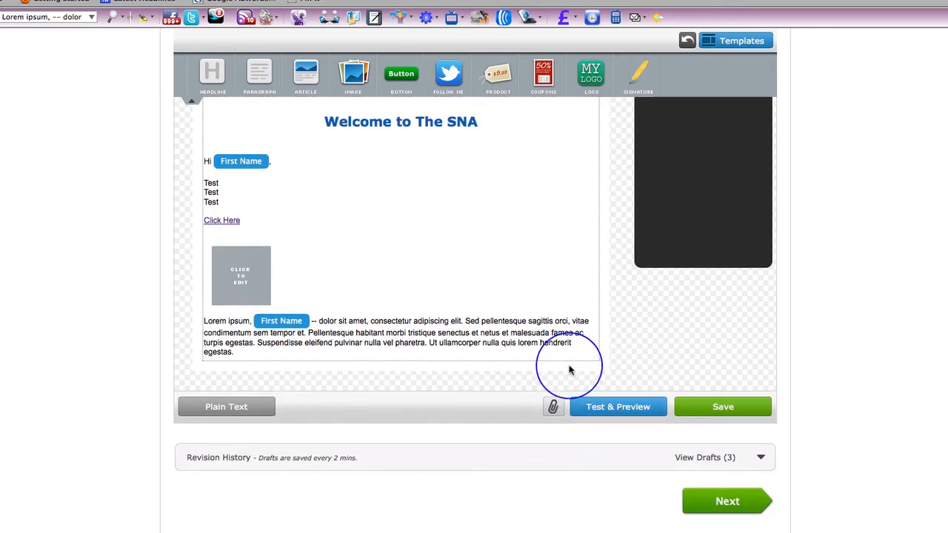
mouse_move(625, 380)
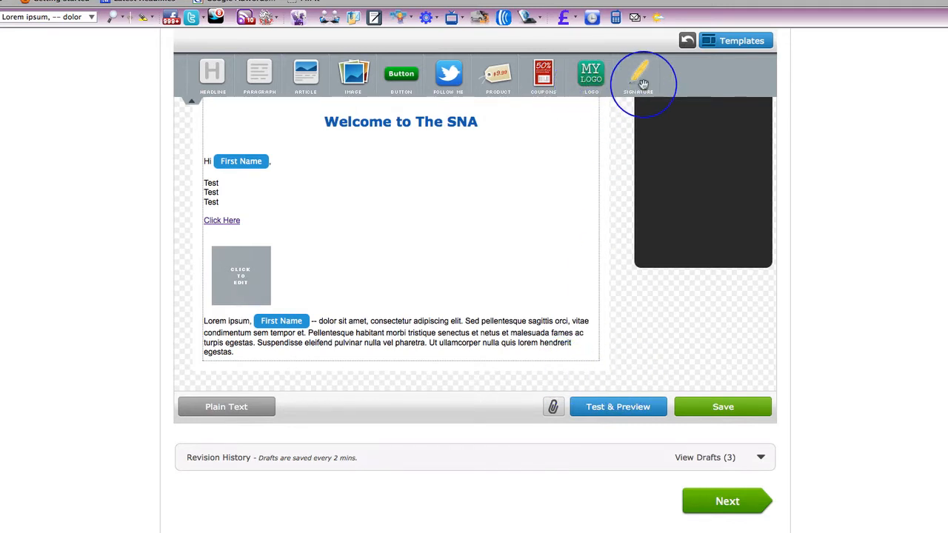
mouse_move(641, 78)
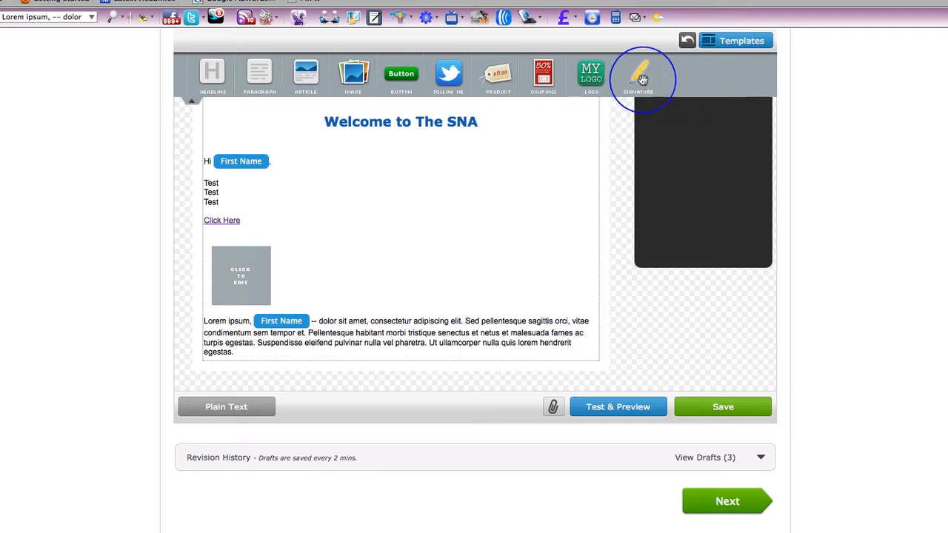
Step: Insert a signature block and open its placeholder photo's image properties
left_click(638, 74)
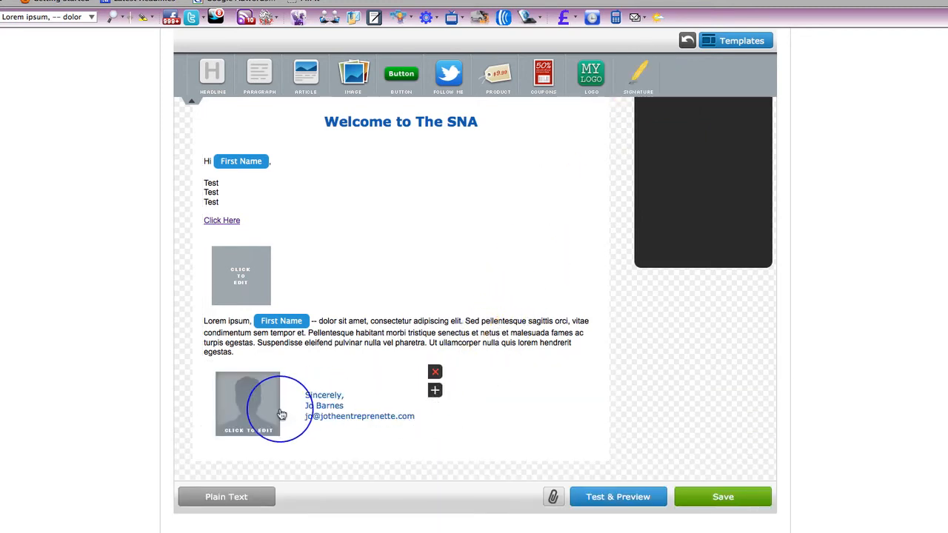
left_click(248, 408)
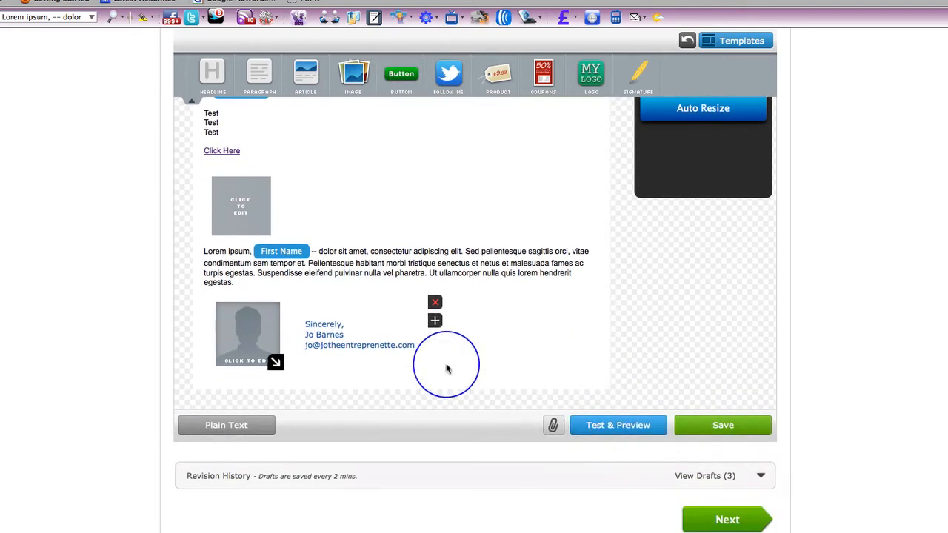
left_click(324, 324)
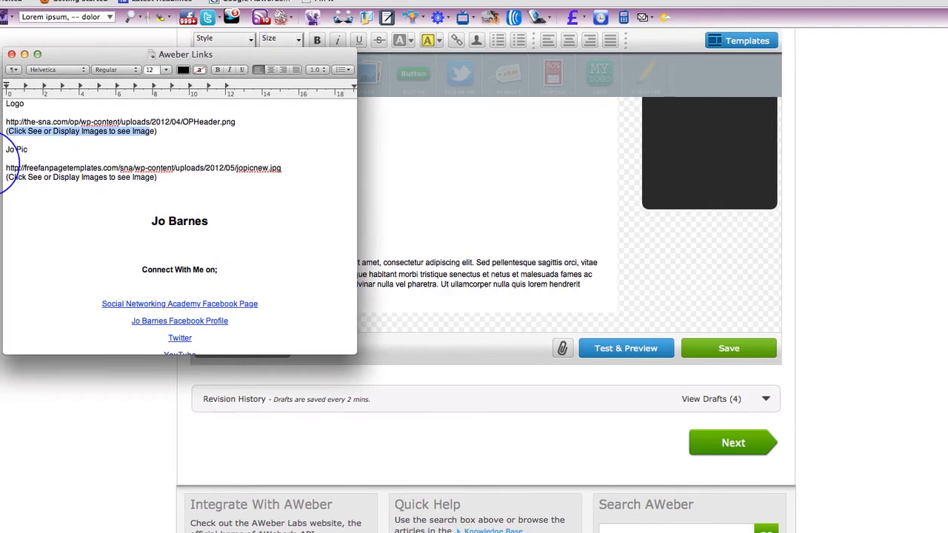
Step: Scroll the Aweber Links note to find Jo's photo URL
scroll("down", 3)
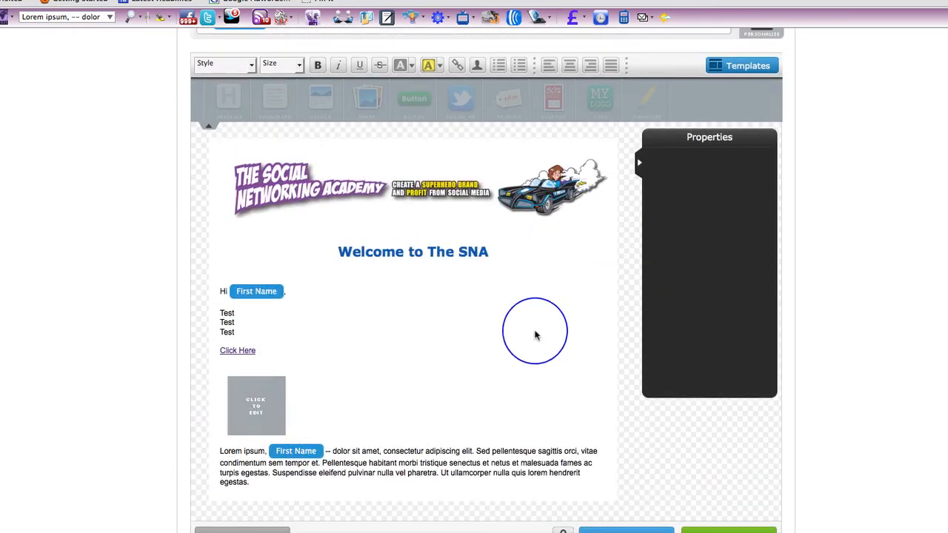
Step: Set Jo's photo as the signature image, centered and shrunk to a thumbnail
left_click(413, 195)
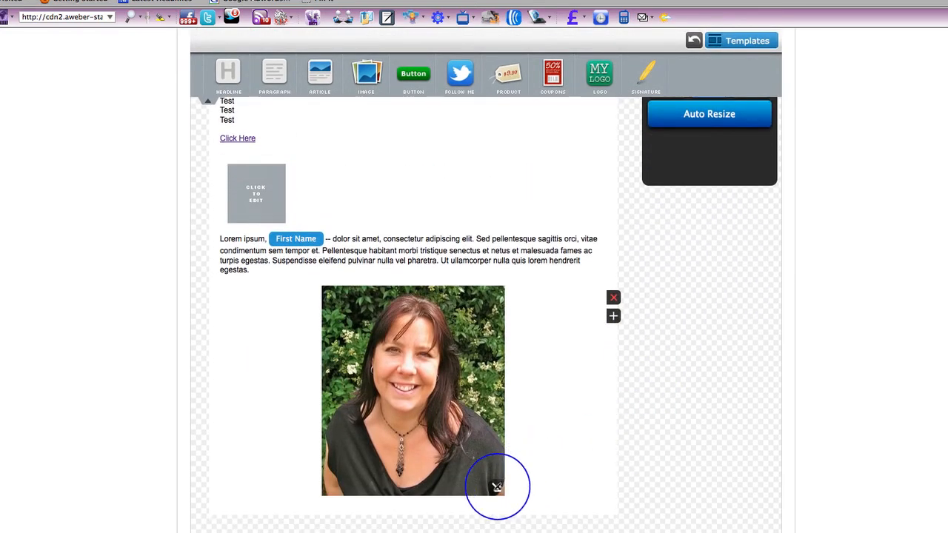
left_click_drag(497, 488, 441, 358)
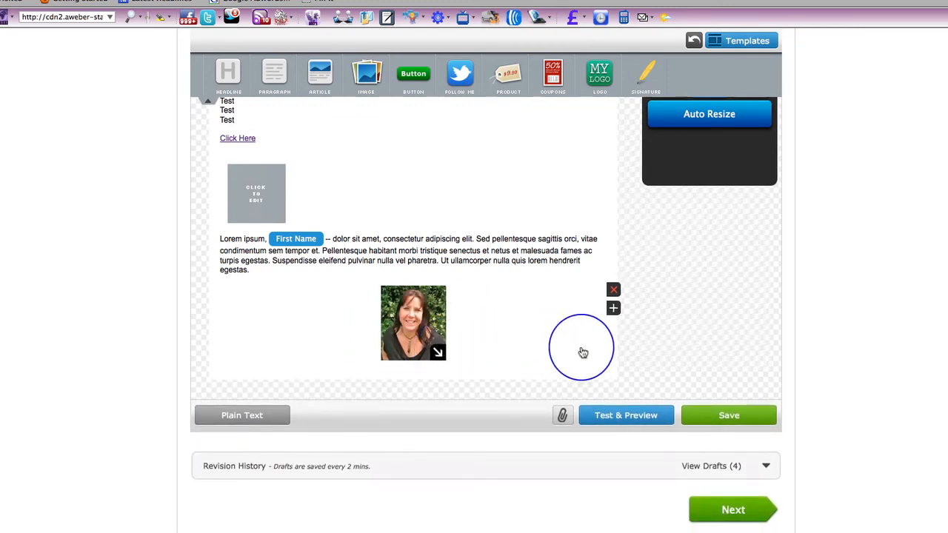
mouse_move(701, 350)
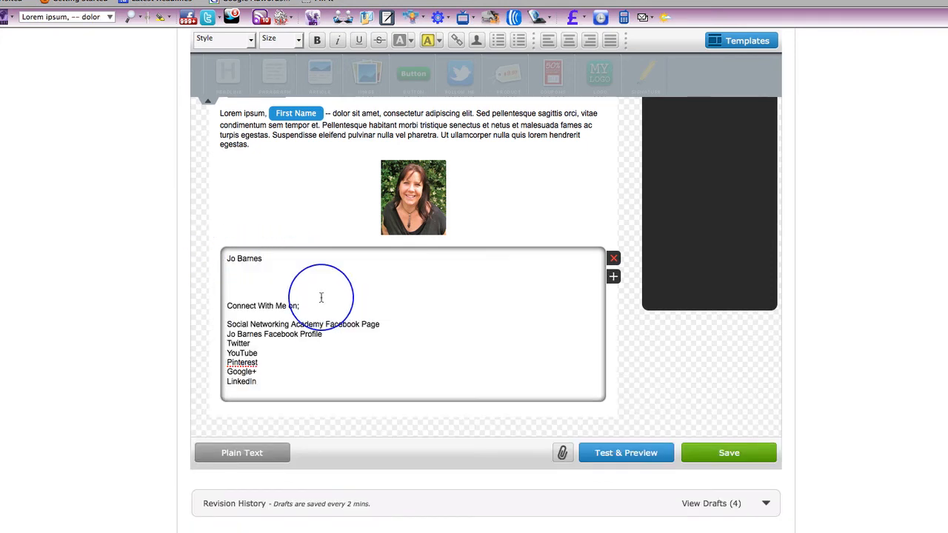
Step: Center the Jo Barnes contact text and select the seven social link names
left_click_drag(320, 297, 289, 385)
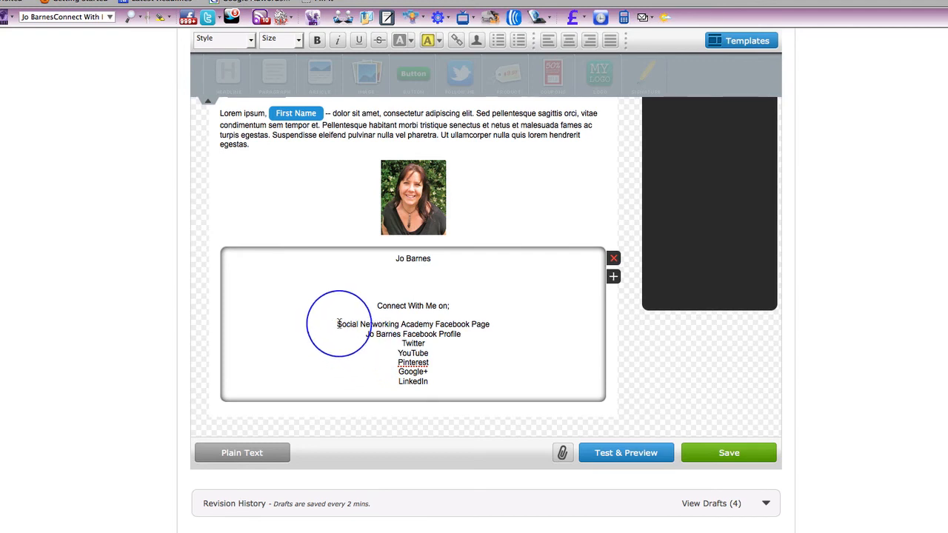
left_click_drag(338, 324, 436, 381)
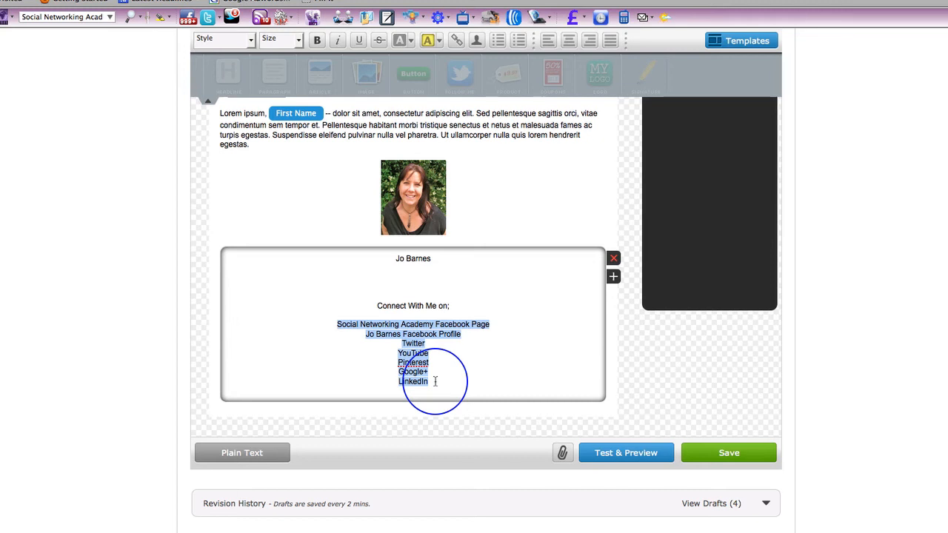
mouse_move(536, 372)
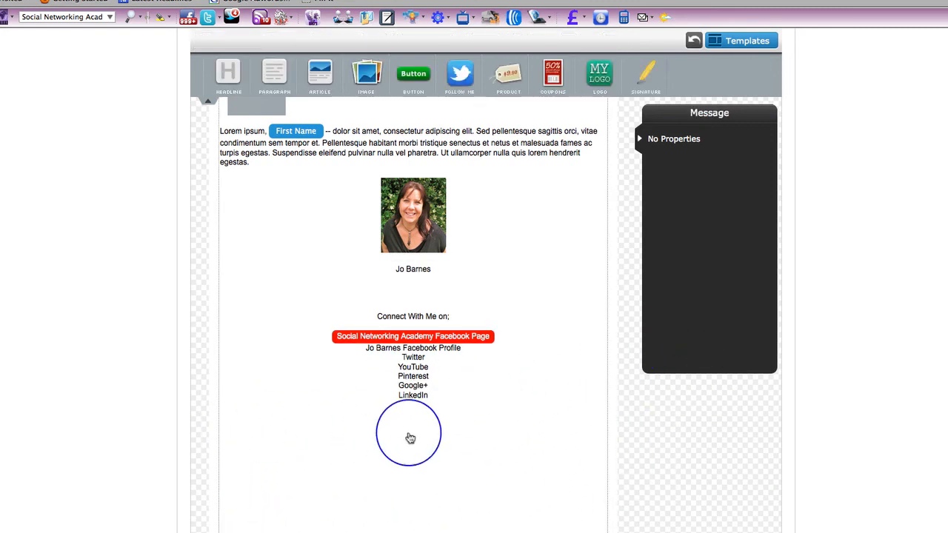
Step: Save the message draft and open Test & Preview
scroll("down", 3)
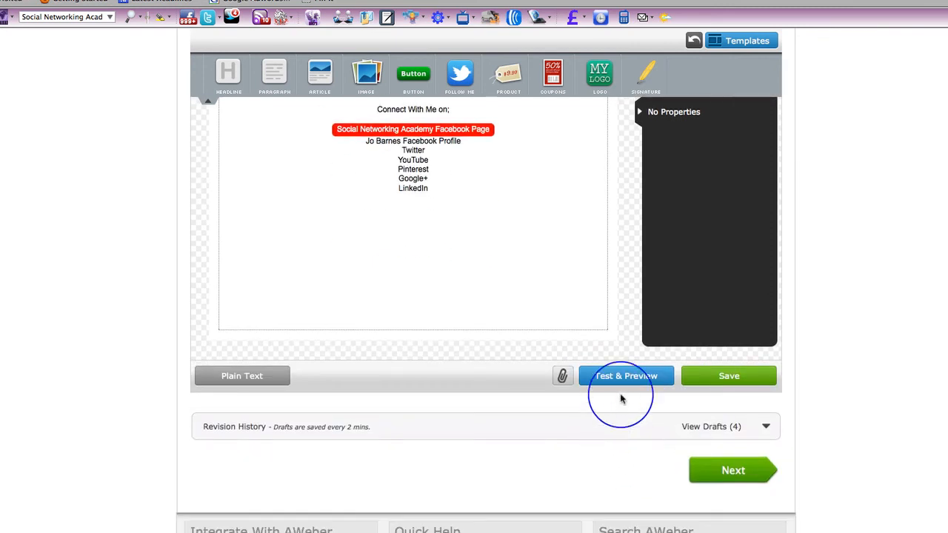
mouse_move(729, 375)
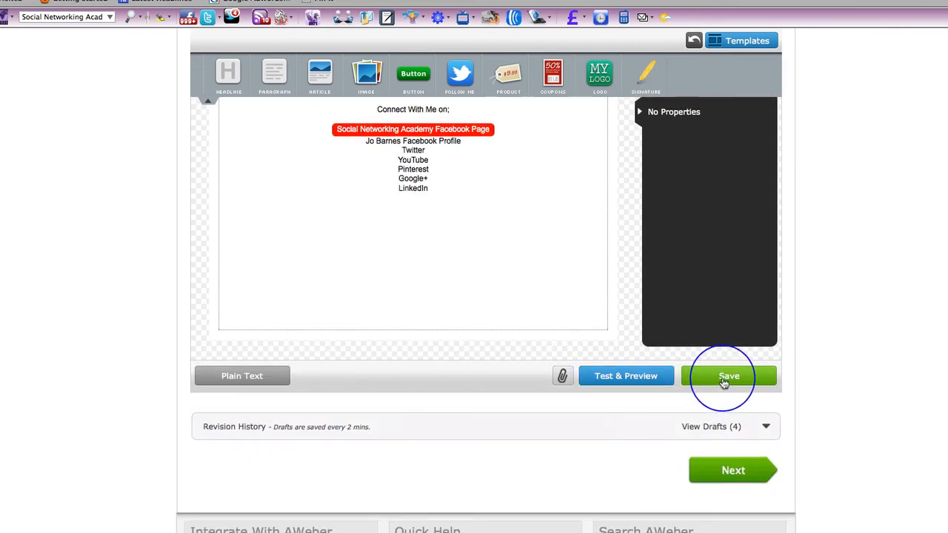
left_click(729, 376)
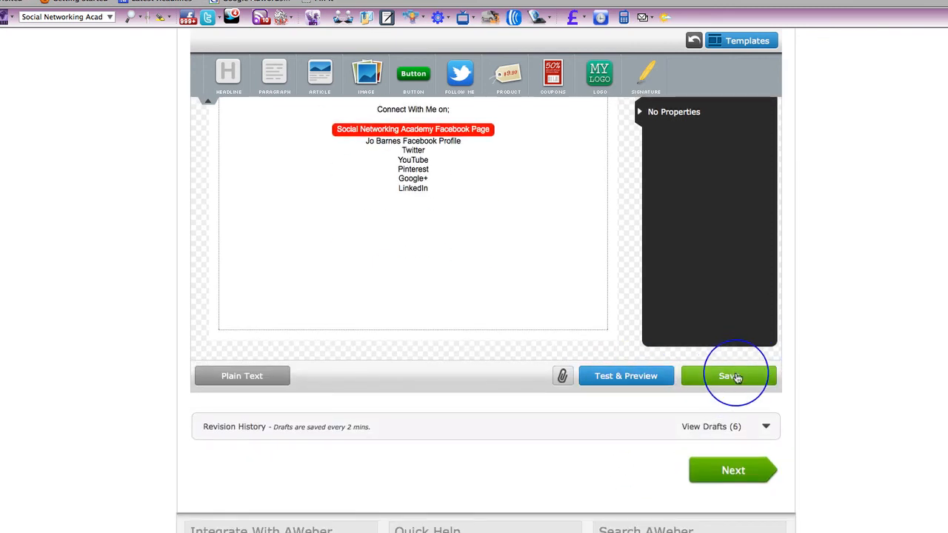
mouse_move(626, 376)
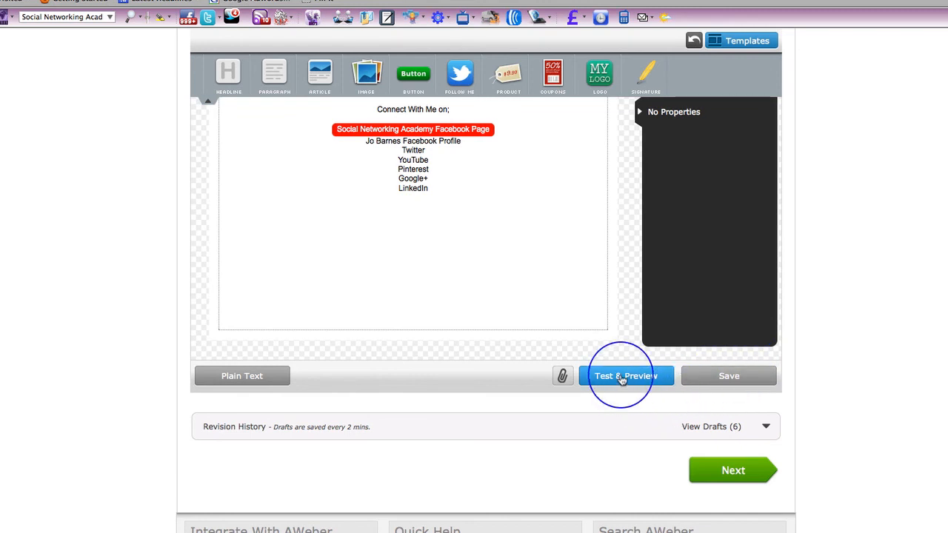
left_click(626, 376)
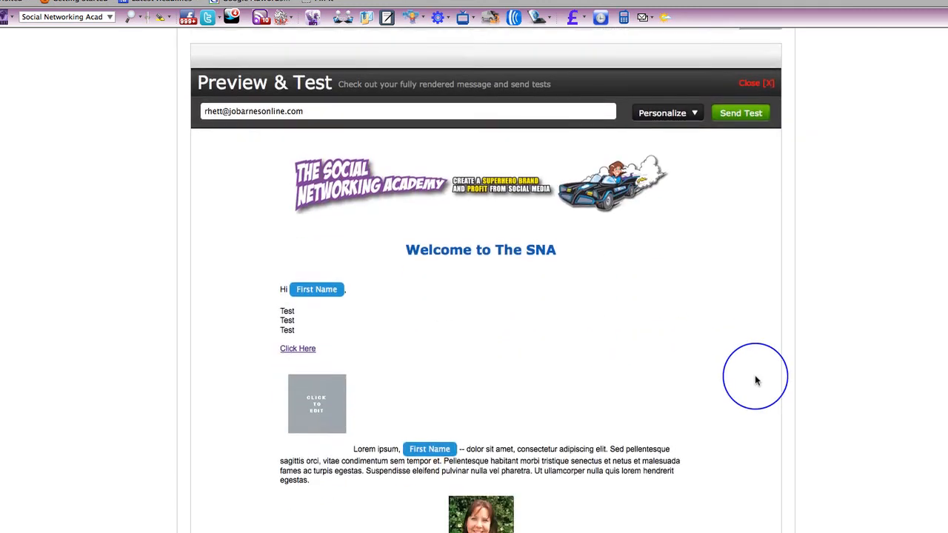
Step: Scroll through the rendered email in the Preview & Test panel
scroll("down", 3)
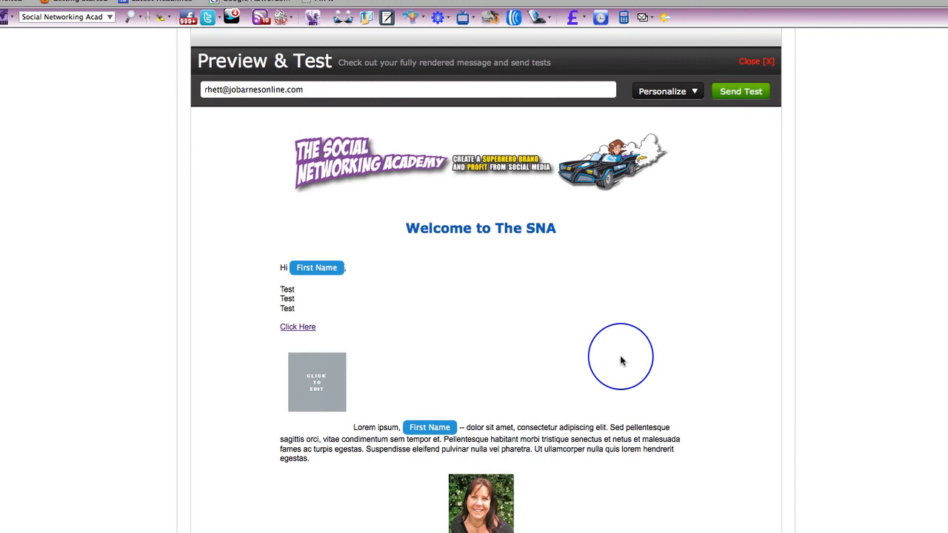
scroll("down", 3)
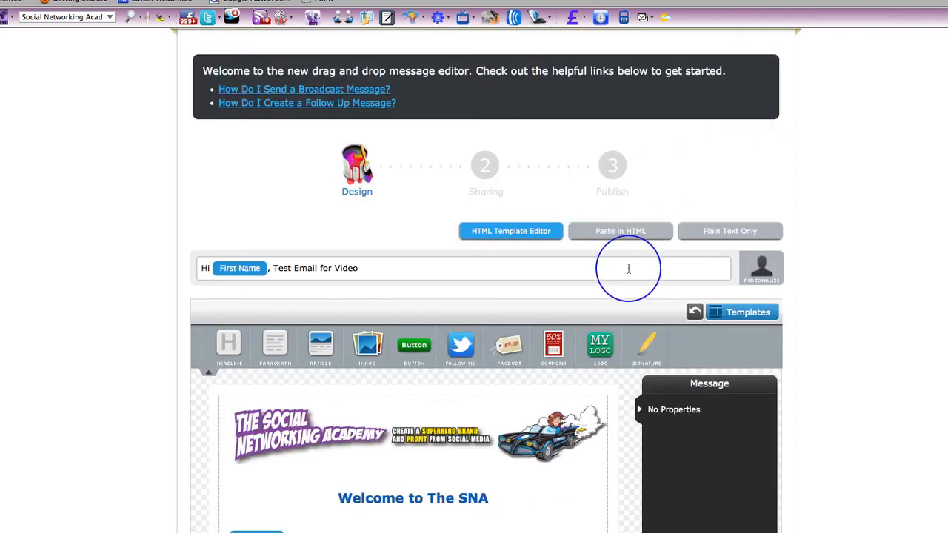
scroll("down", 3)
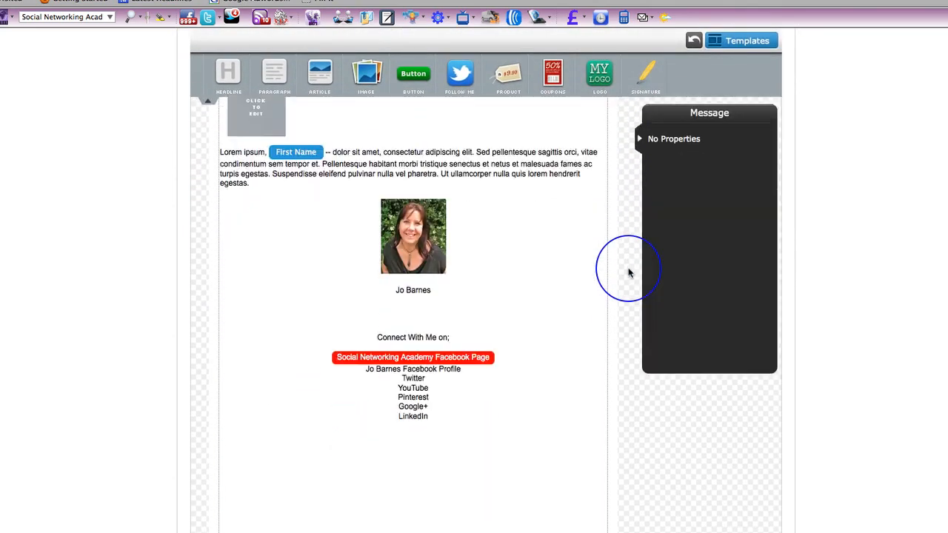
scroll("down", 3)
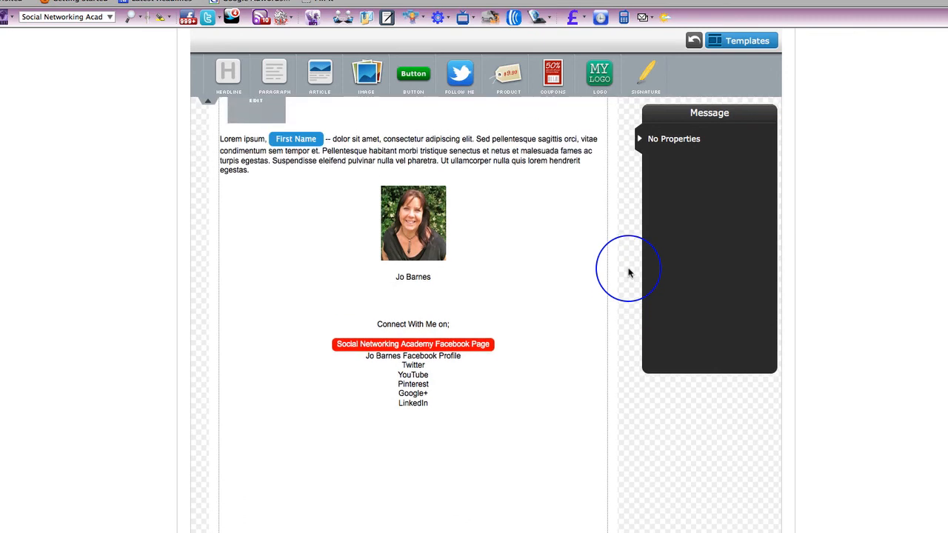
mouse_move(608, 250)
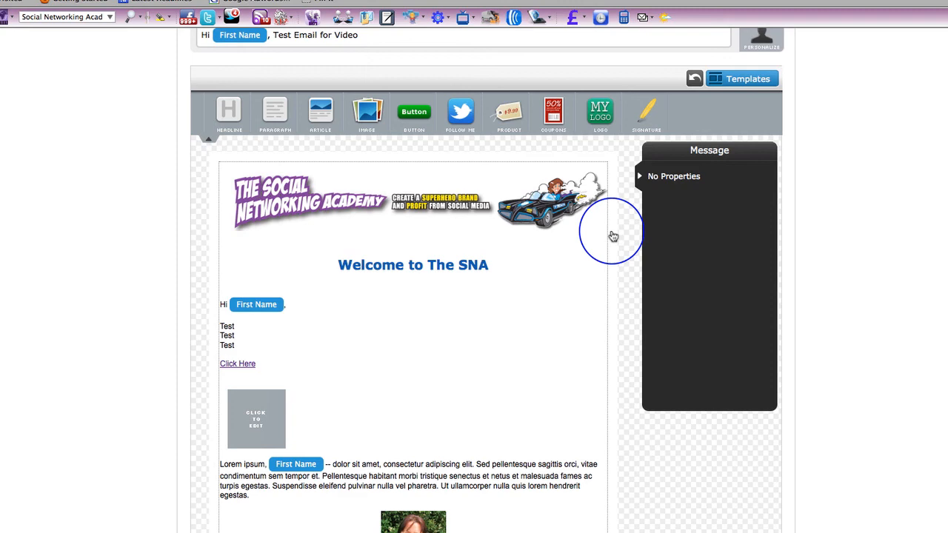
scroll("down", 3)
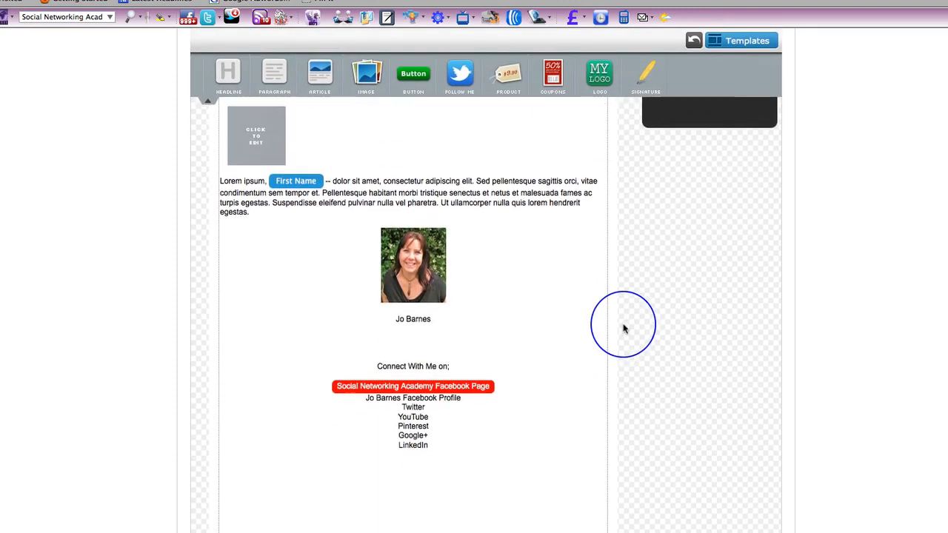